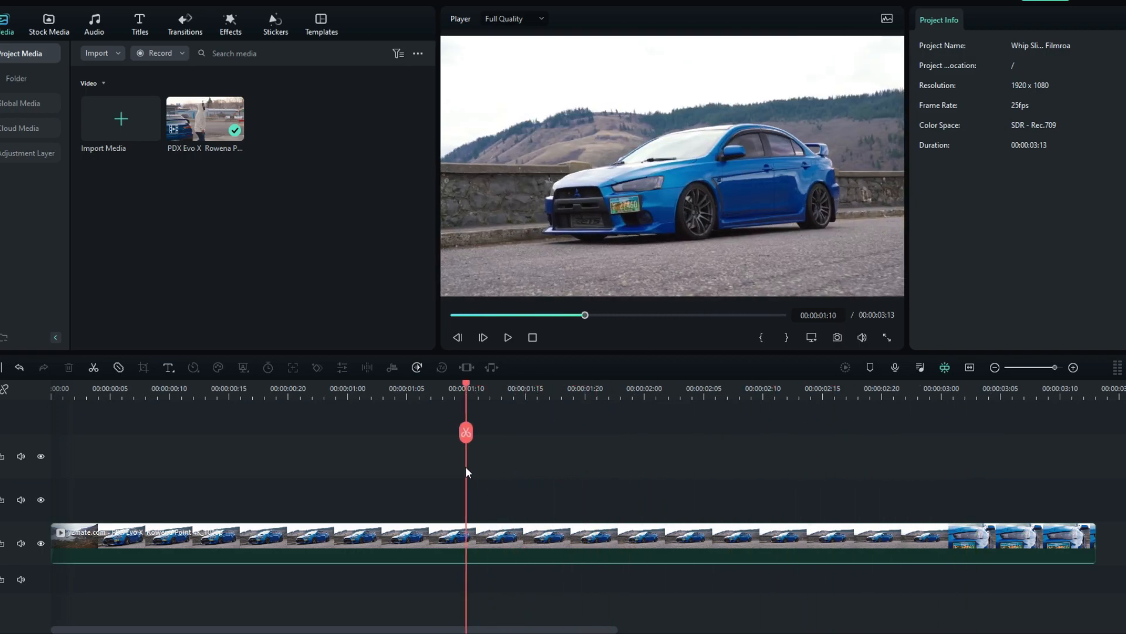
- Duplicate the car clip onto track 2 and hide the original track 1
left_click_drag(466, 432, 300, 432)
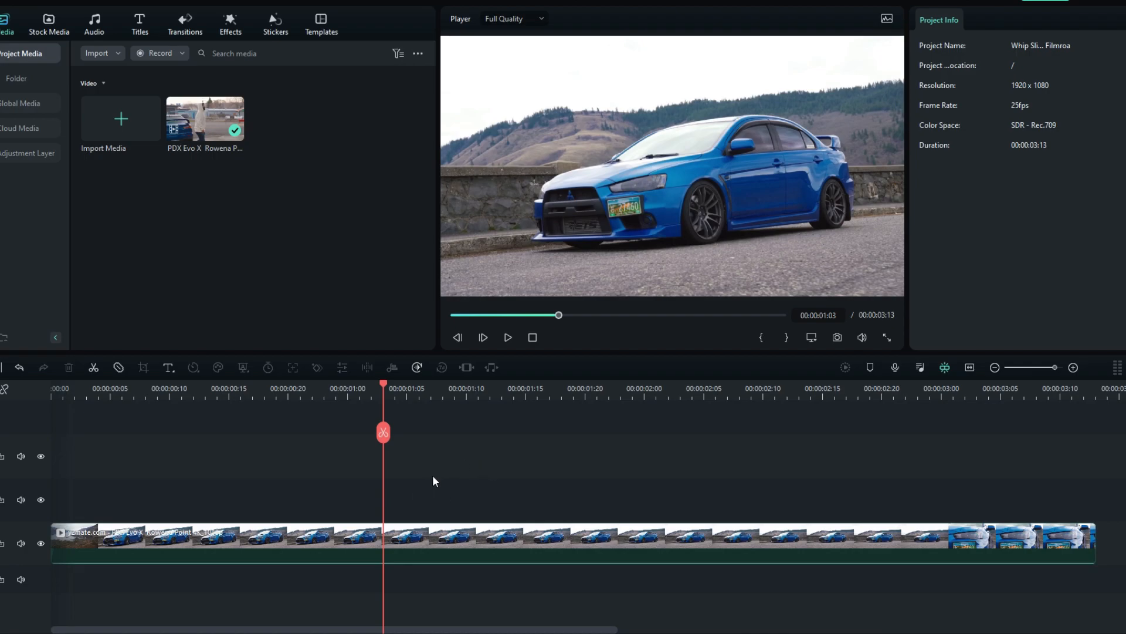
left_click(427, 542)
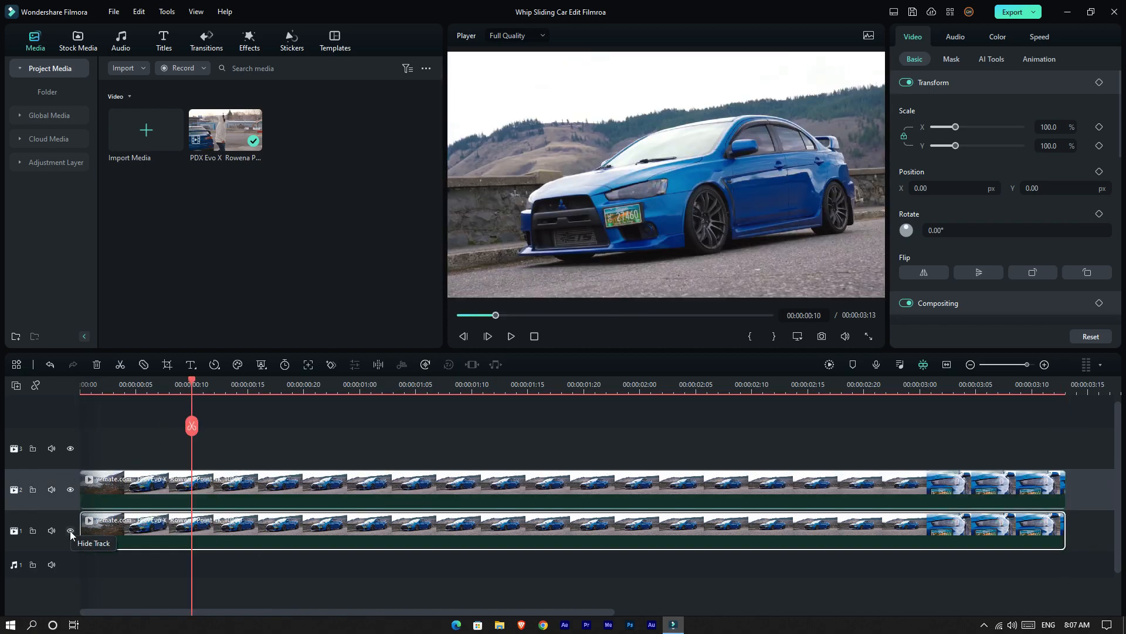
left_click(70, 531)
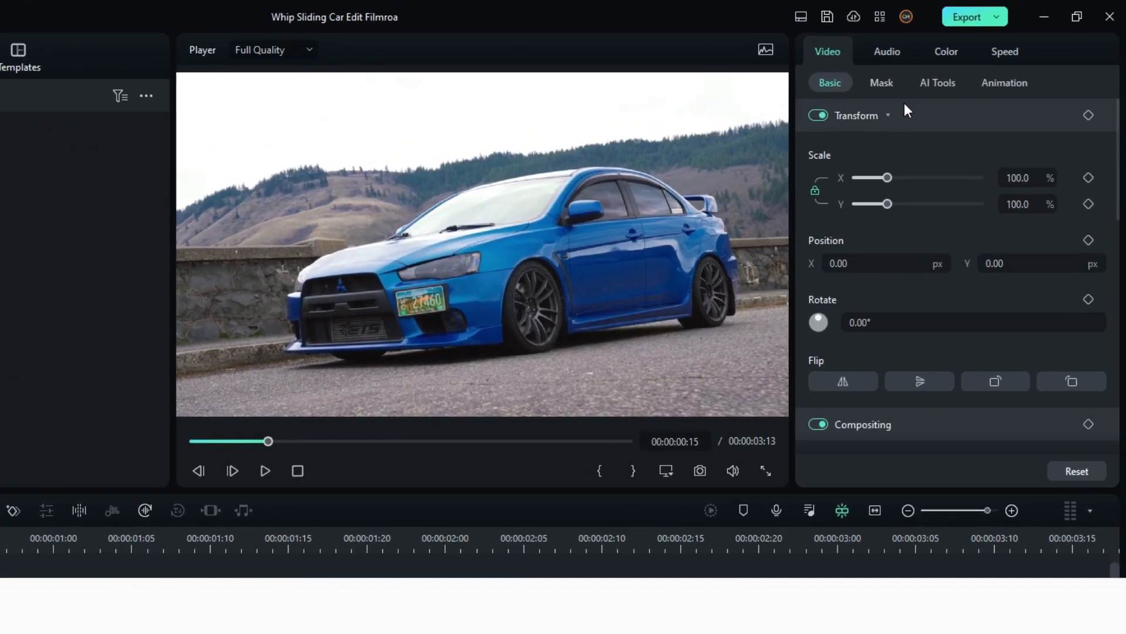
- Enable Smart Cutout for the top car clip under AI Tools and start its cutout editor
left_click(937, 83)
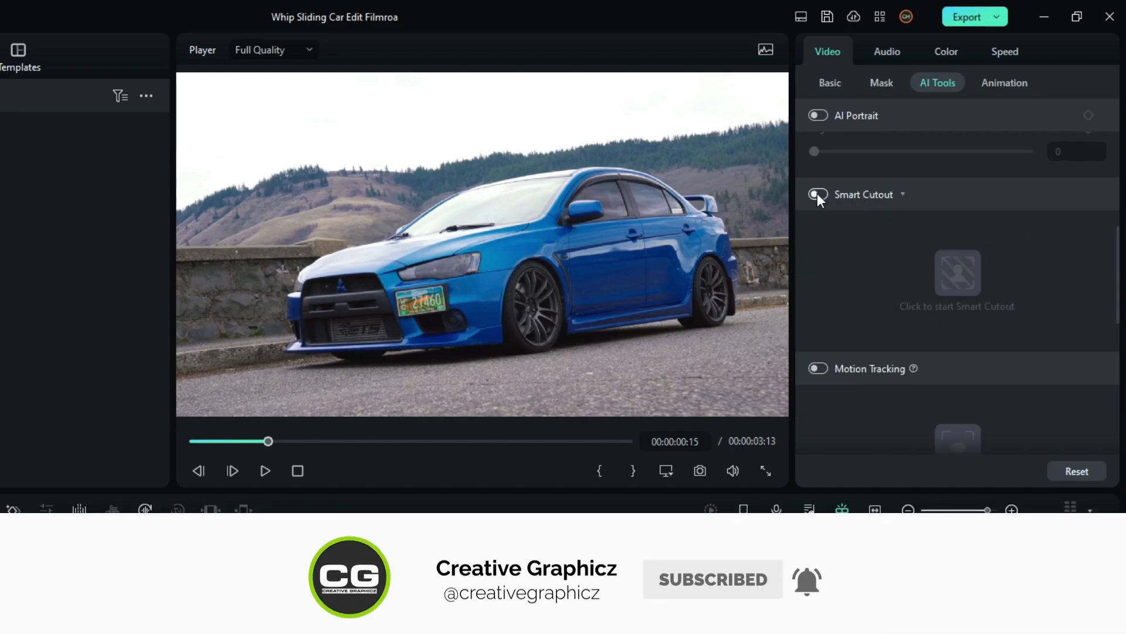
left_click(818, 195)
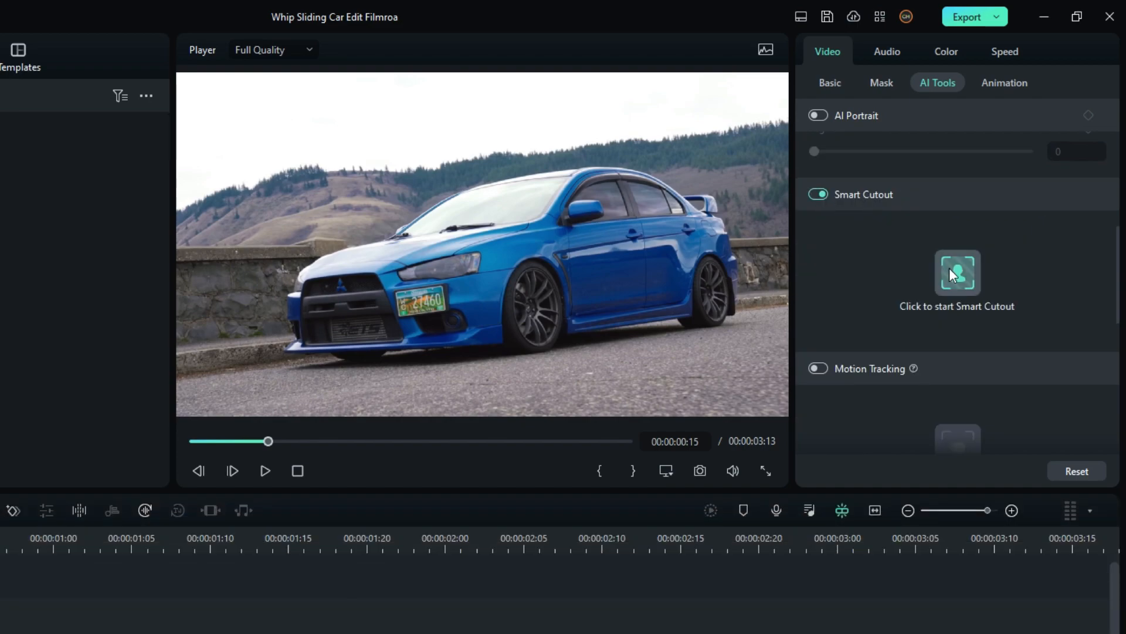
left_click(956, 273)
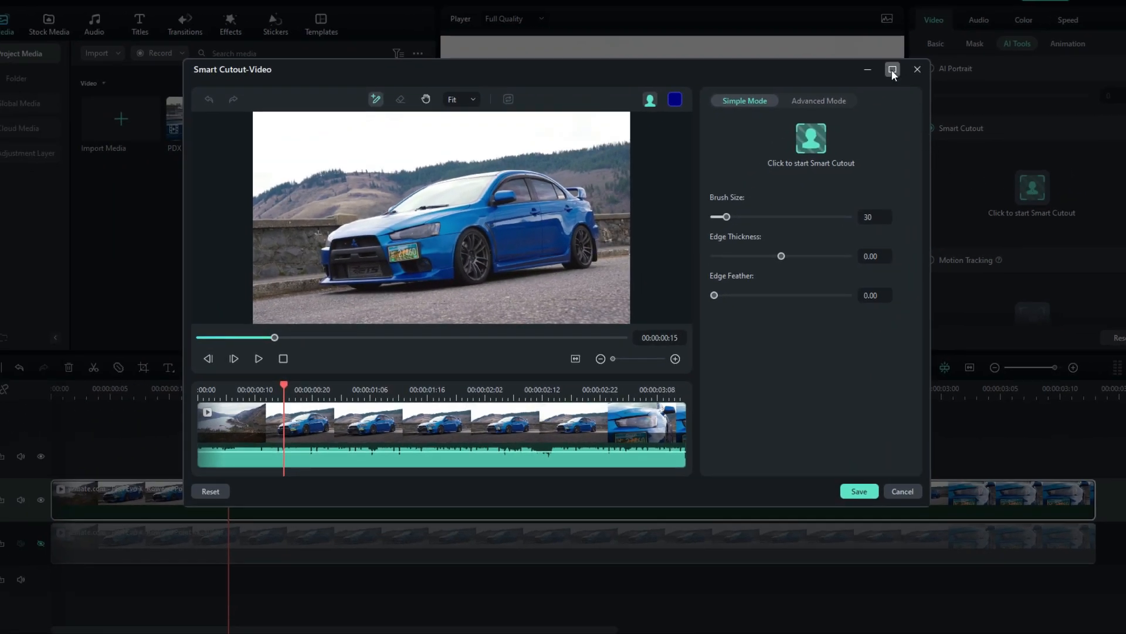
- Run the automatic cutout on the brushed car and tighten Edge Thickness to -3.00
left_click(893, 70)
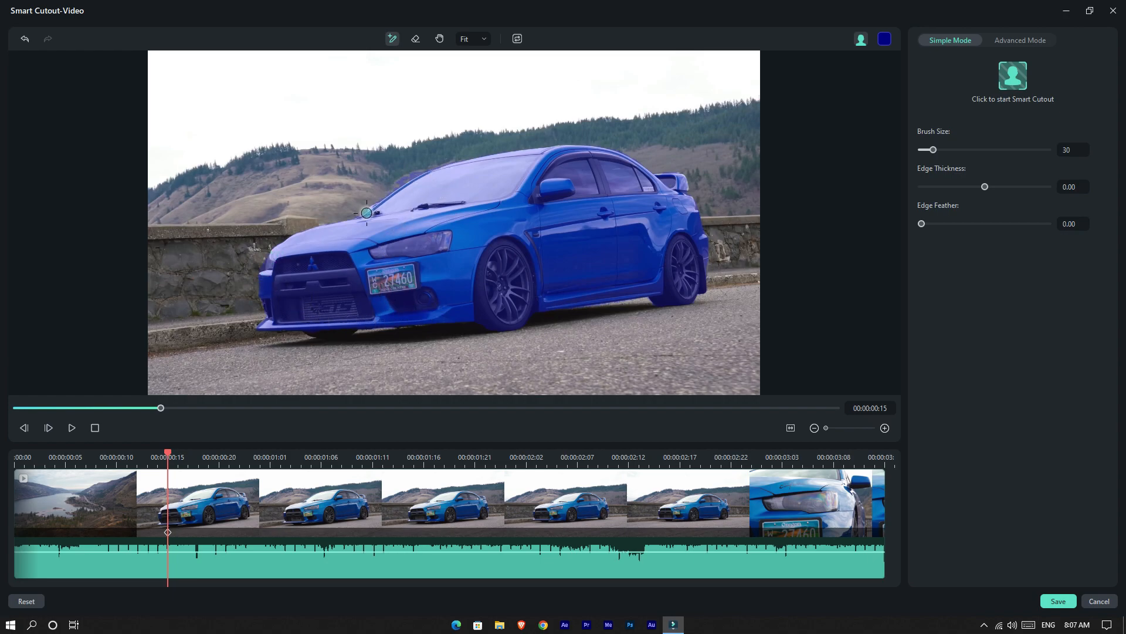
mouse_move(501, 306)
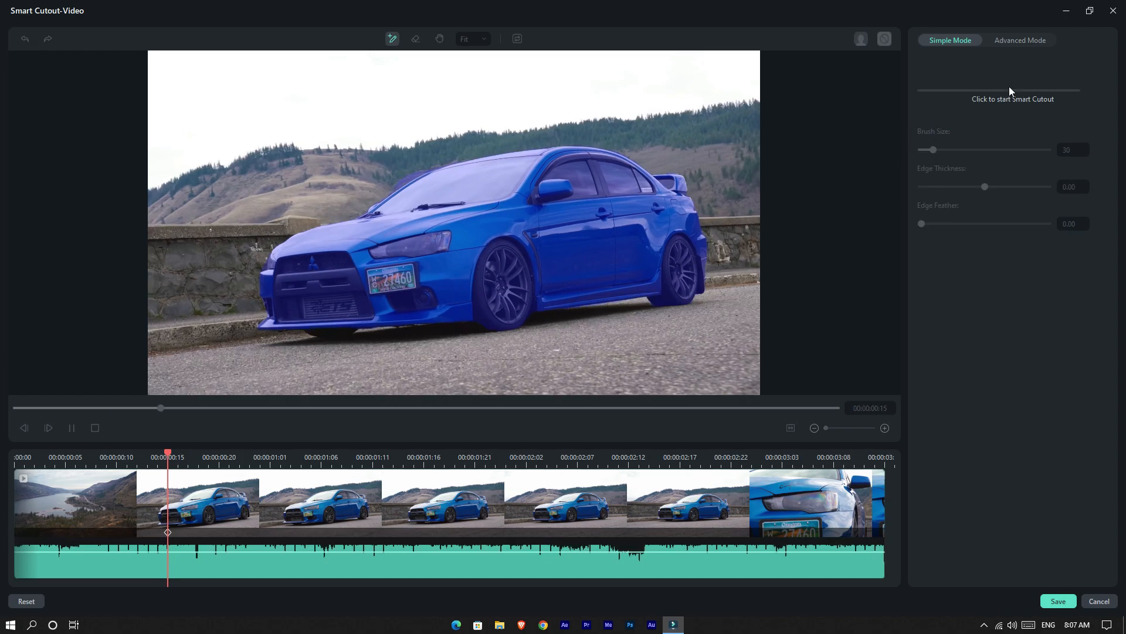
left_click(1013, 99)
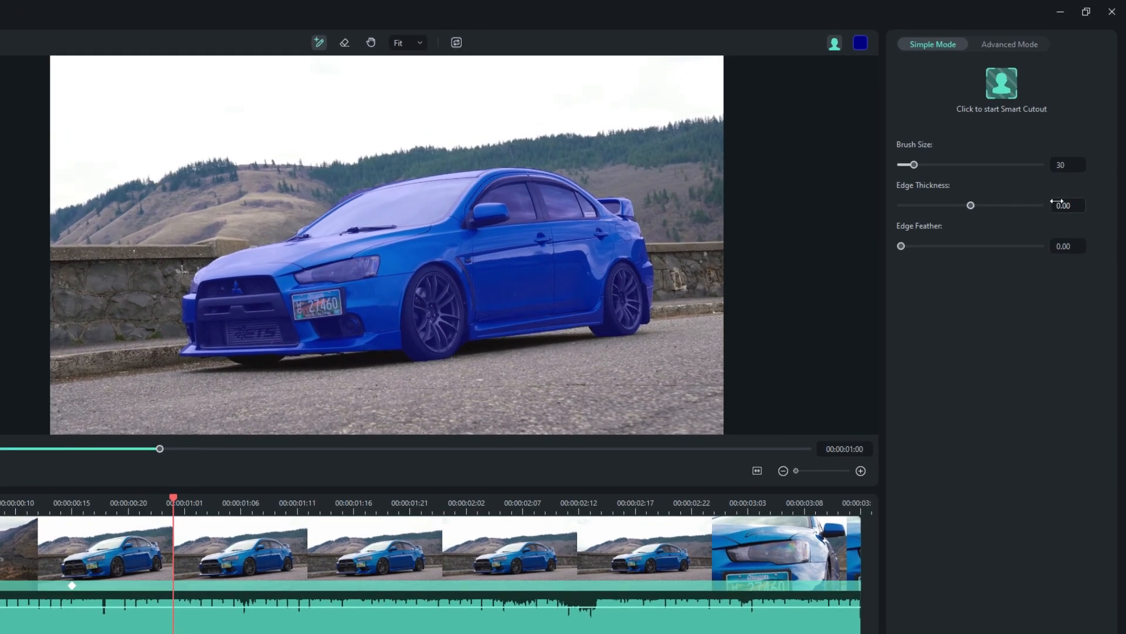
left_click_drag(971, 205, 967, 204)
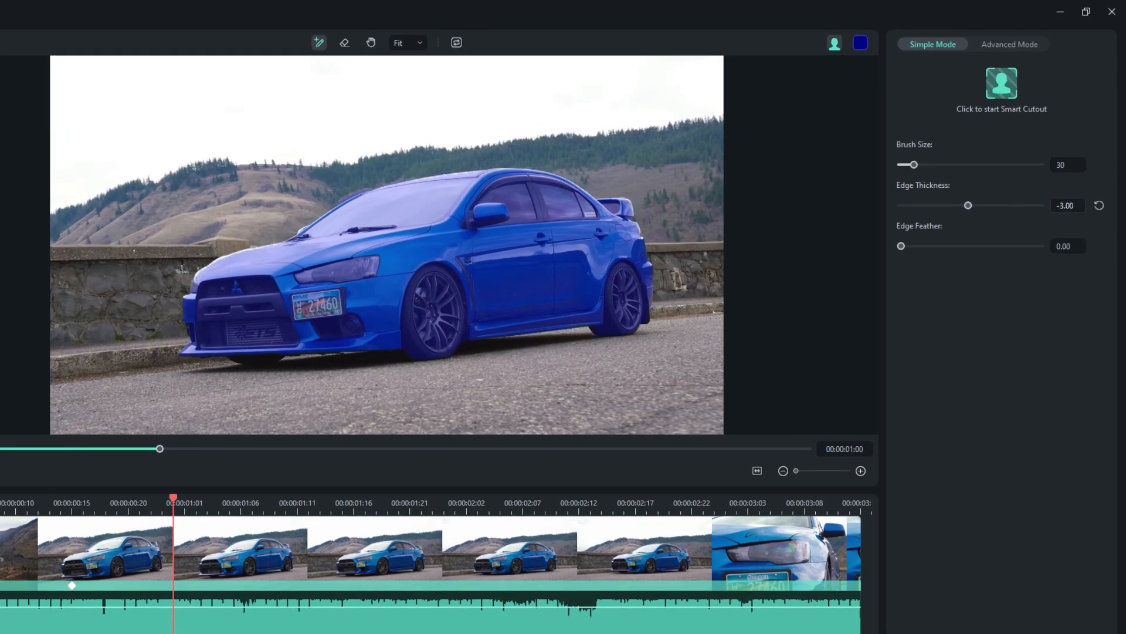
left_click_drag(967, 205, 973, 204)
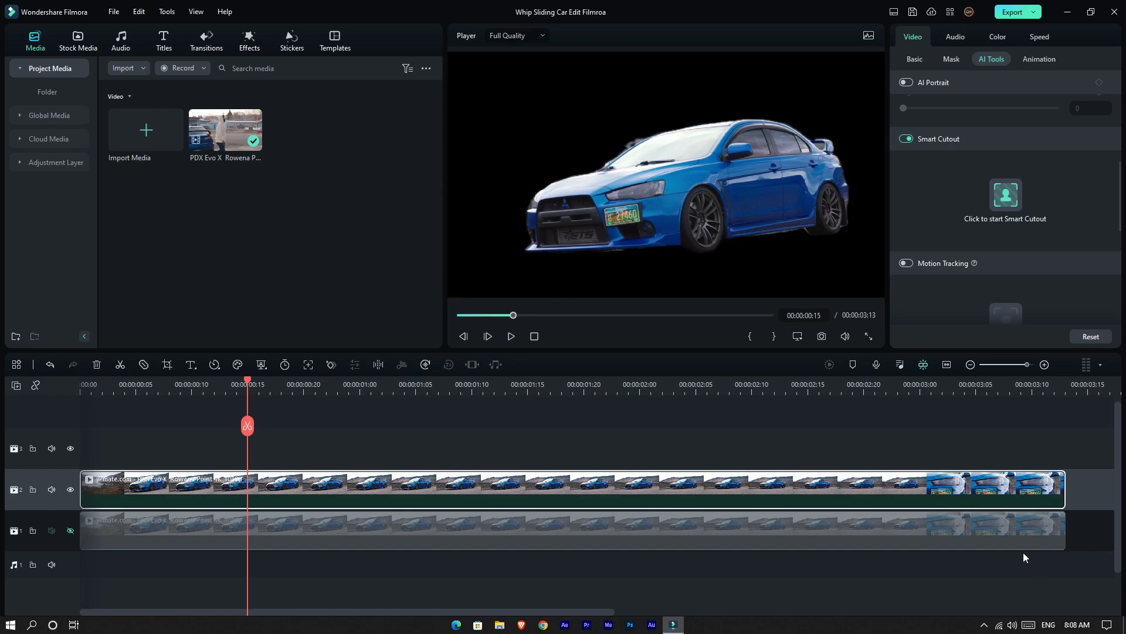
- Select the cutout car clip and scrub to check it holds at later frames
left_click(629, 388)
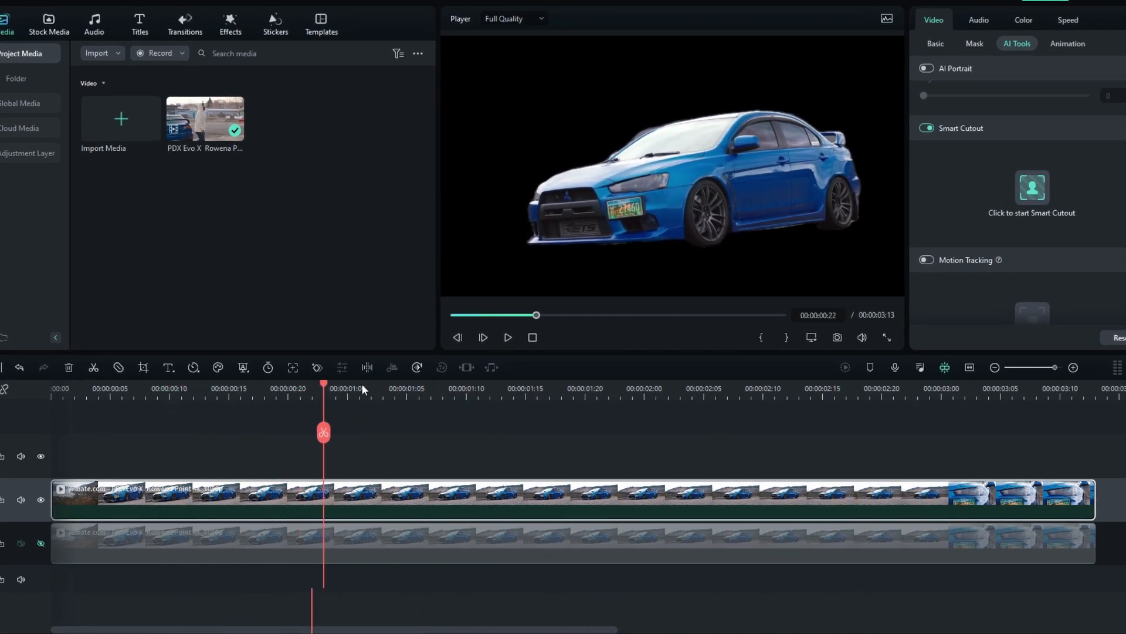
left_click_drag(323, 431, 312, 431)
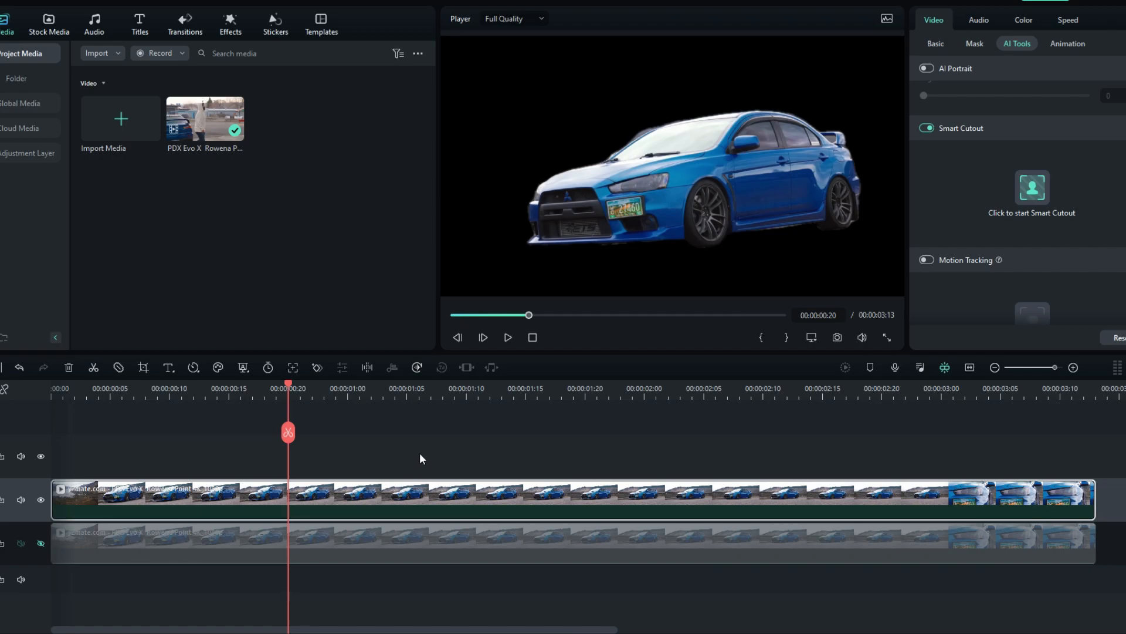
mouse_move(408, 503)
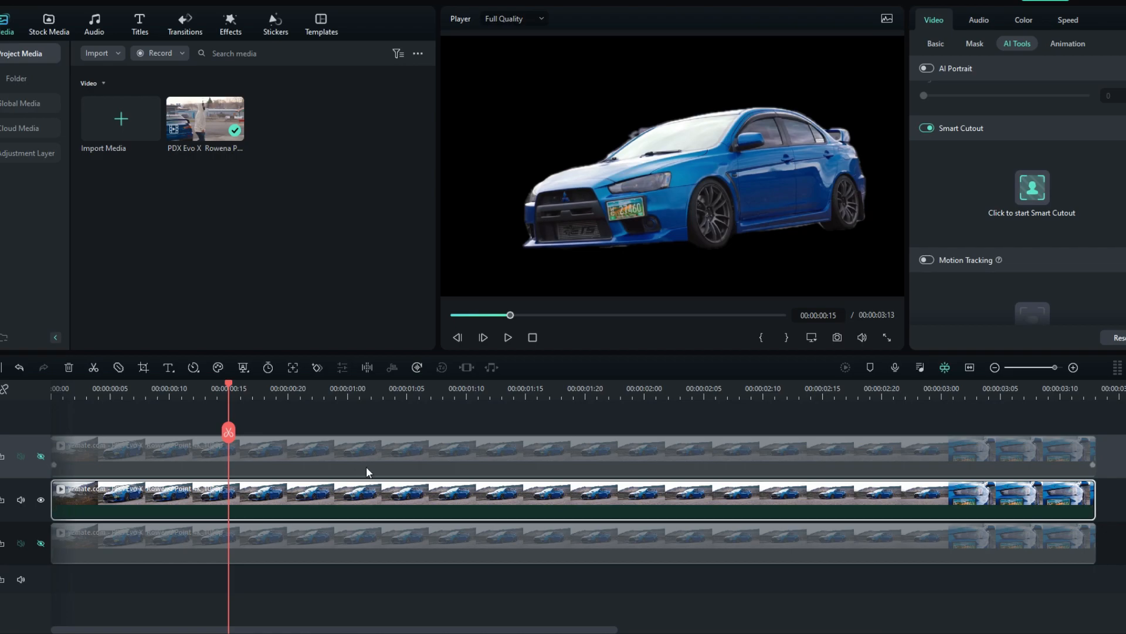
mouse_move(359, 474)
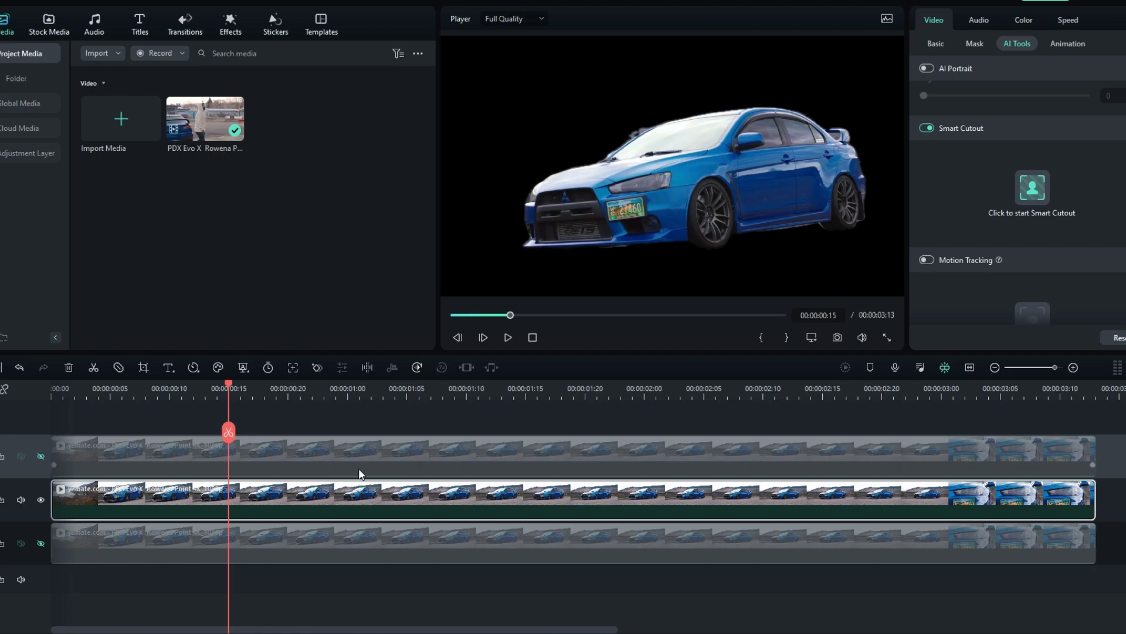
- Apply the NewBlue FX Elements Background Generator effect to the cutout clip
left_click(230, 23)
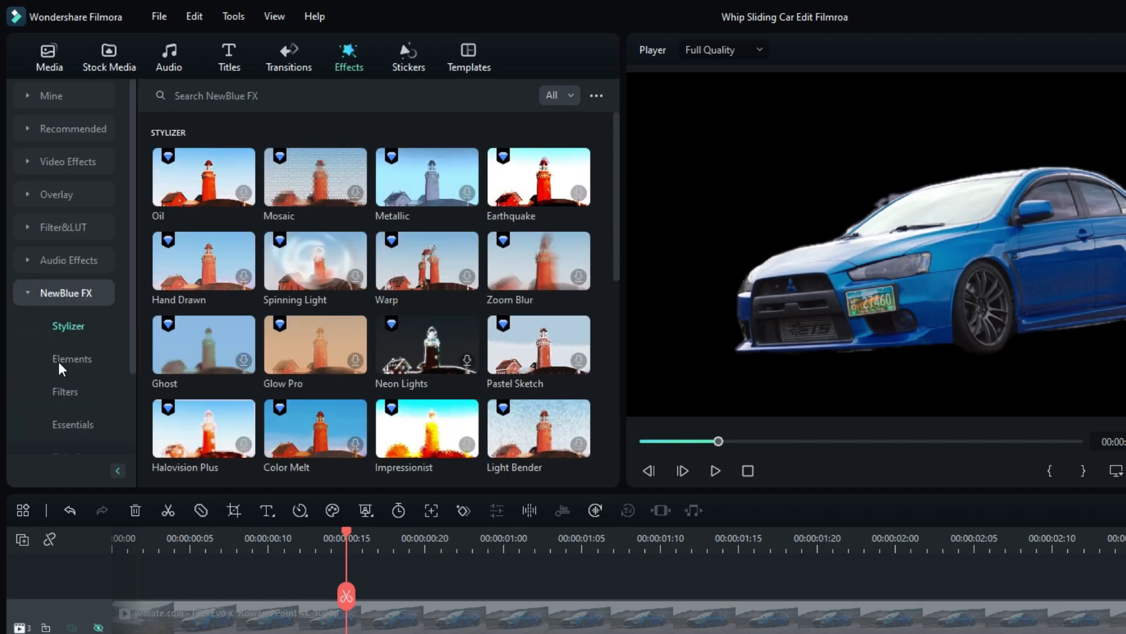
left_click(72, 358)
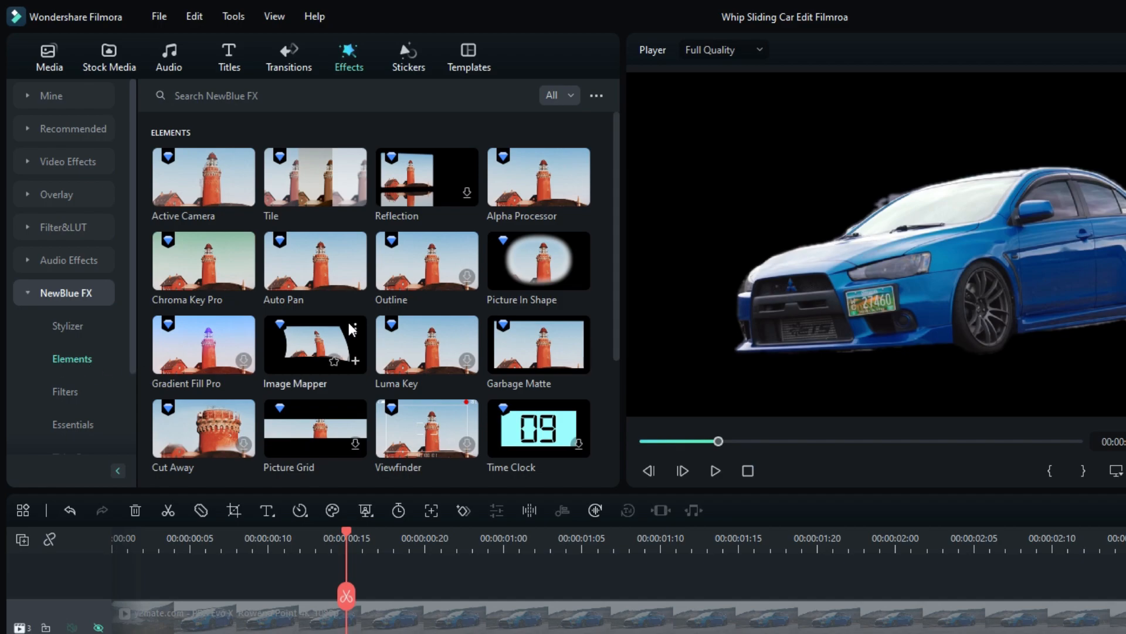
scroll("down", 3)
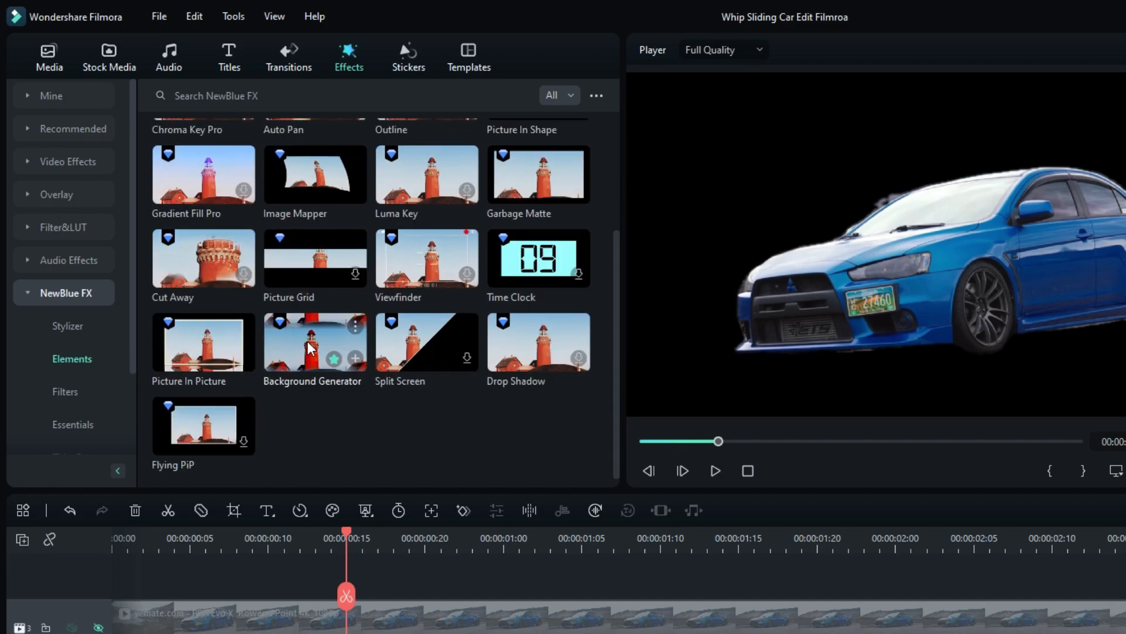
scroll("down", 3)
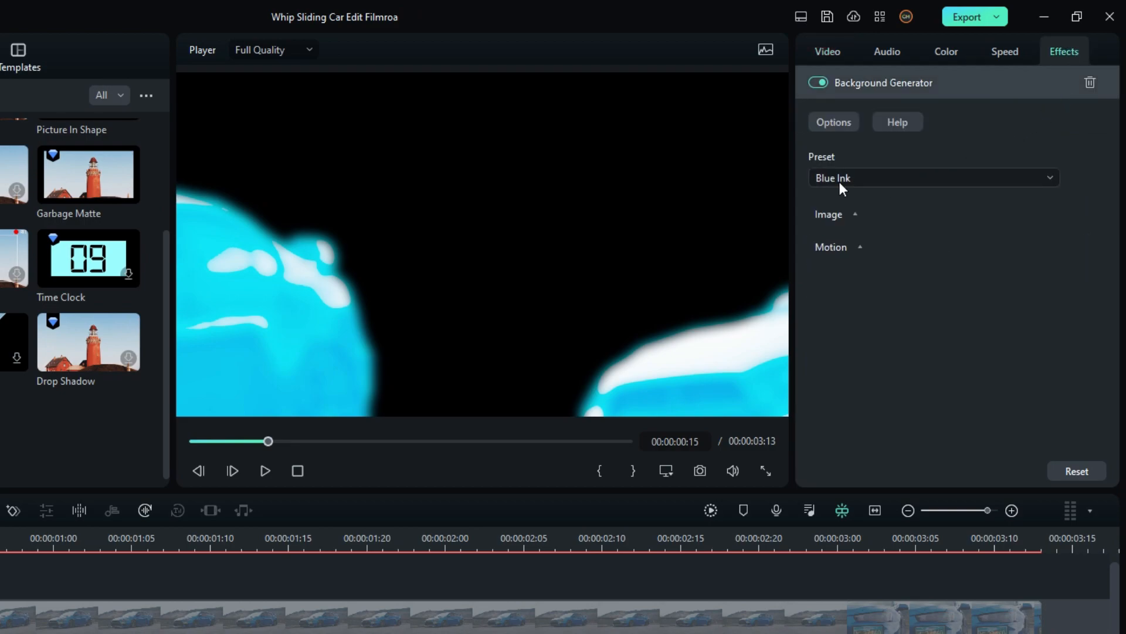
- Reset the Background Generator preset to None and expand its Motion settings
left_click(932, 177)
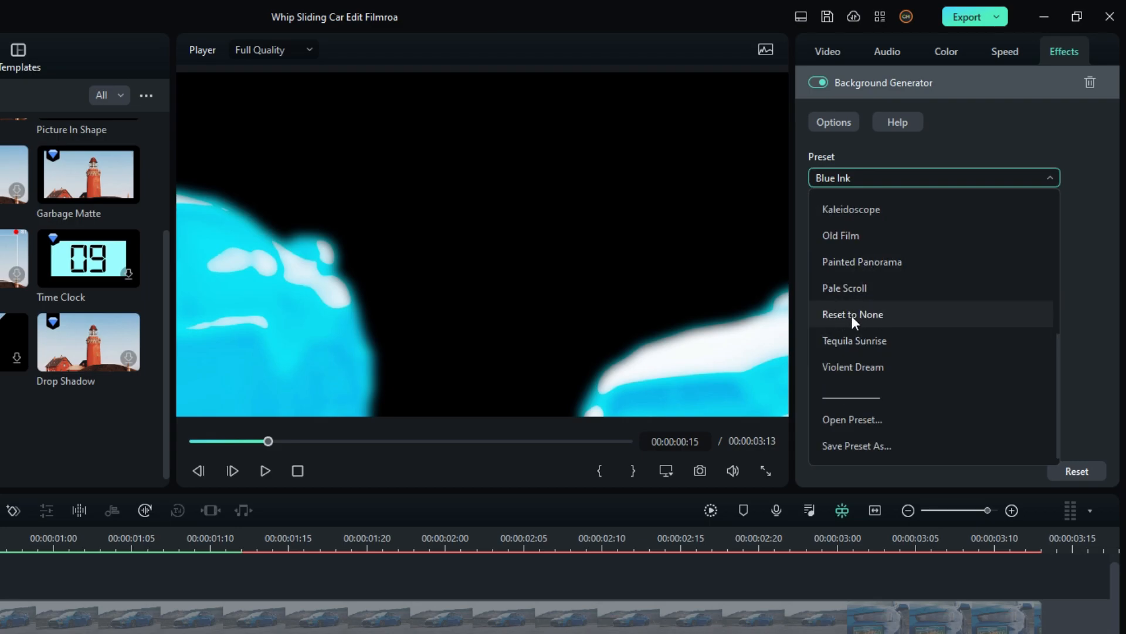
left_click(853, 314)
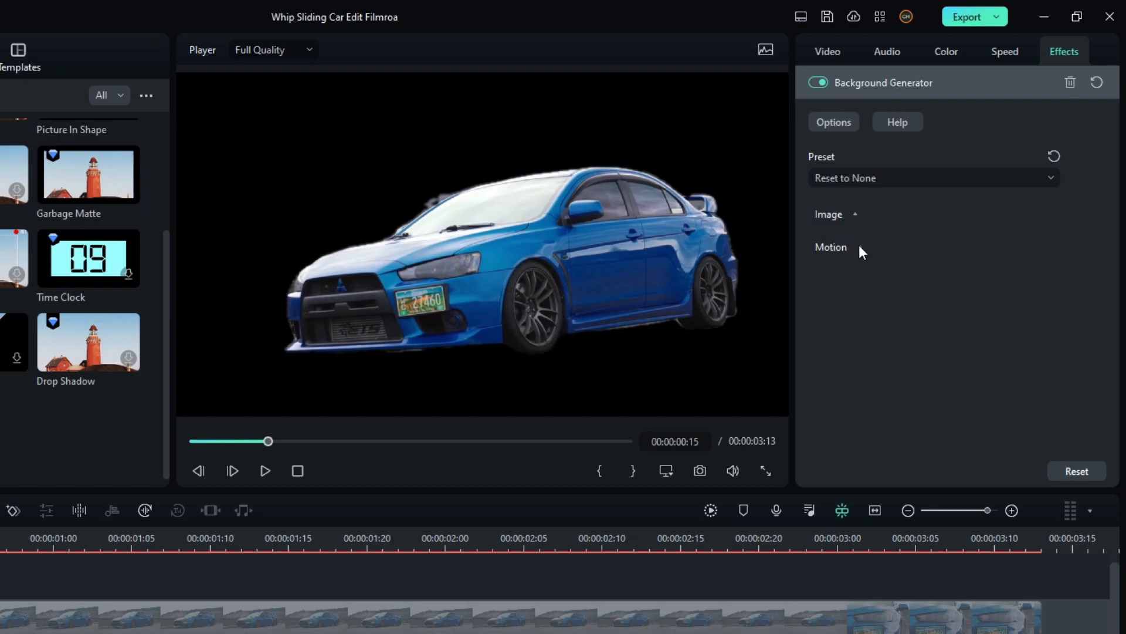
left_click(832, 246)
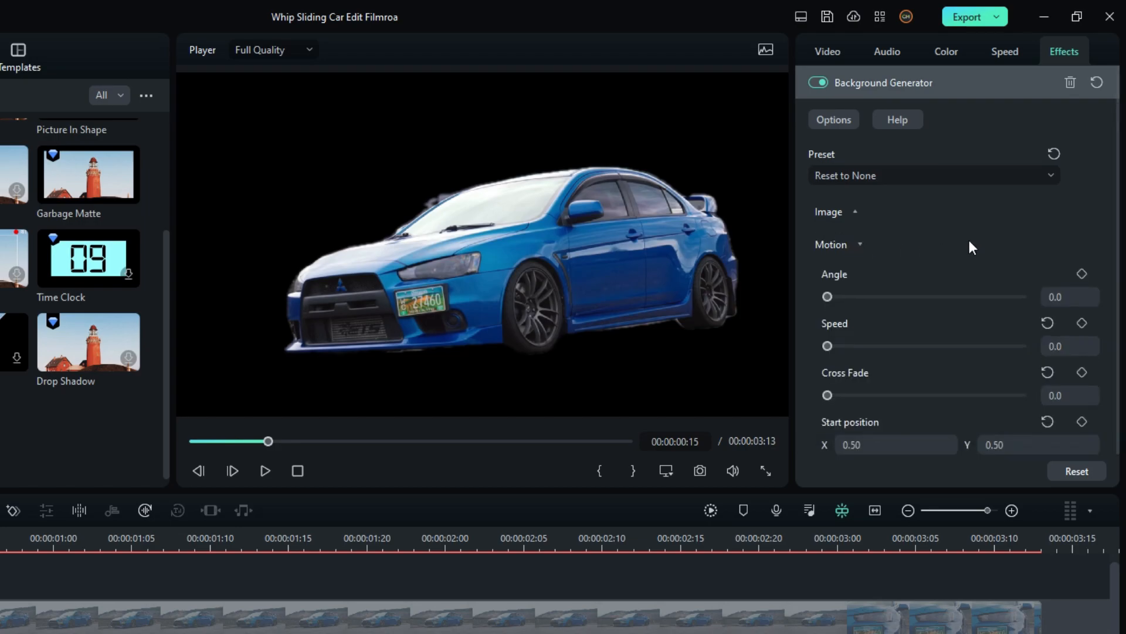
mouse_move(827, 346)
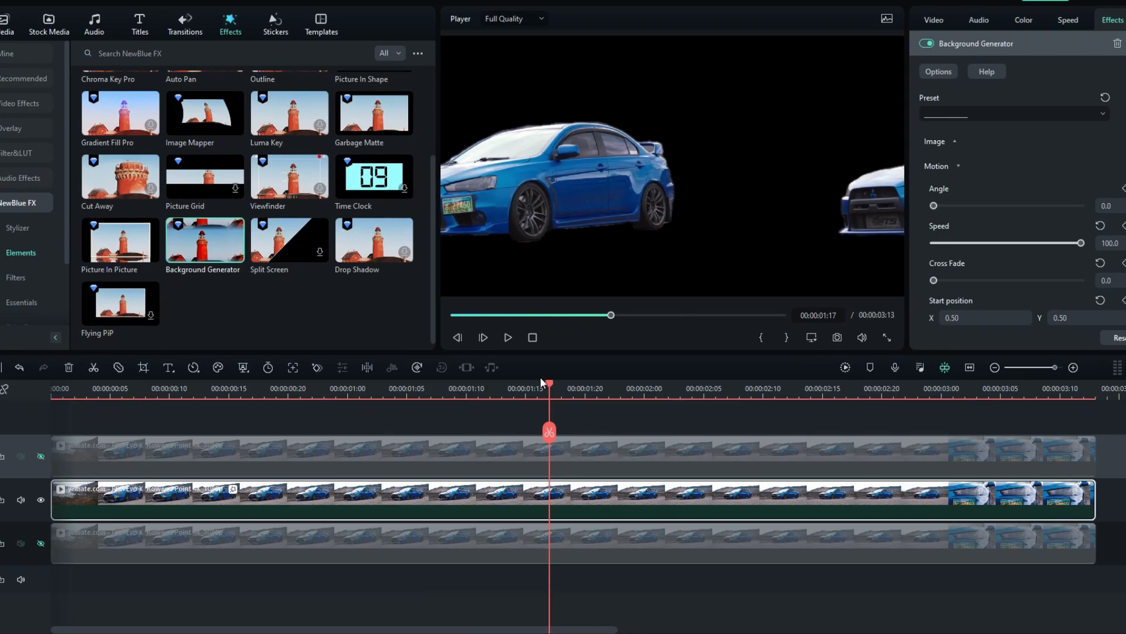
- Set motion Speed 100 and adjust Start position X so car copies slide across frame
left_click_drag(550, 403, 110, 402)
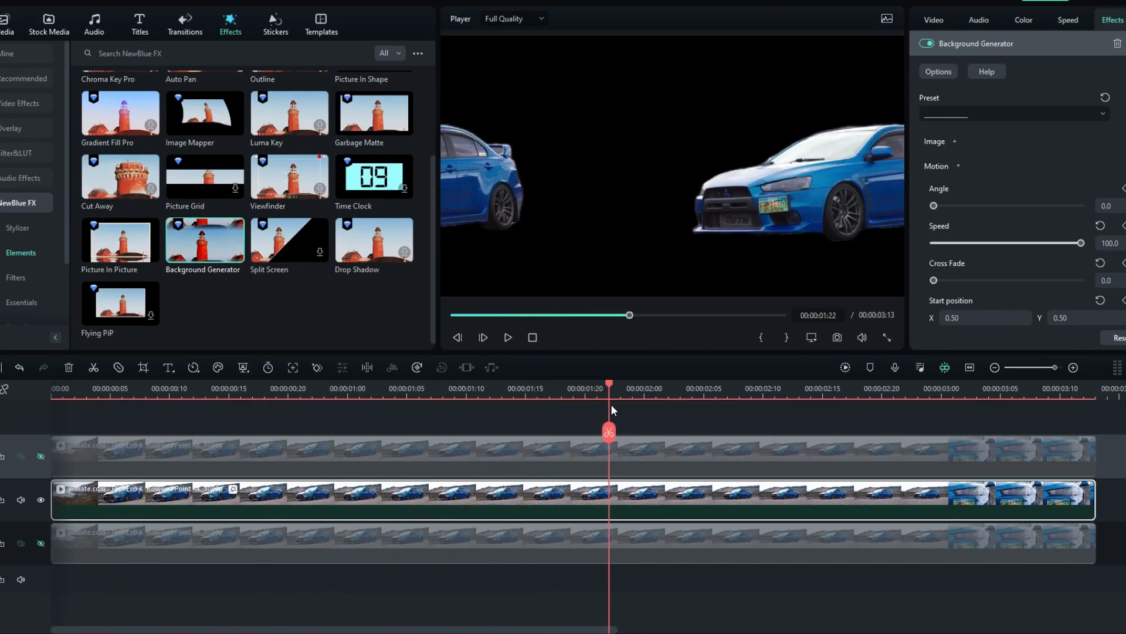
left_click(728, 388)
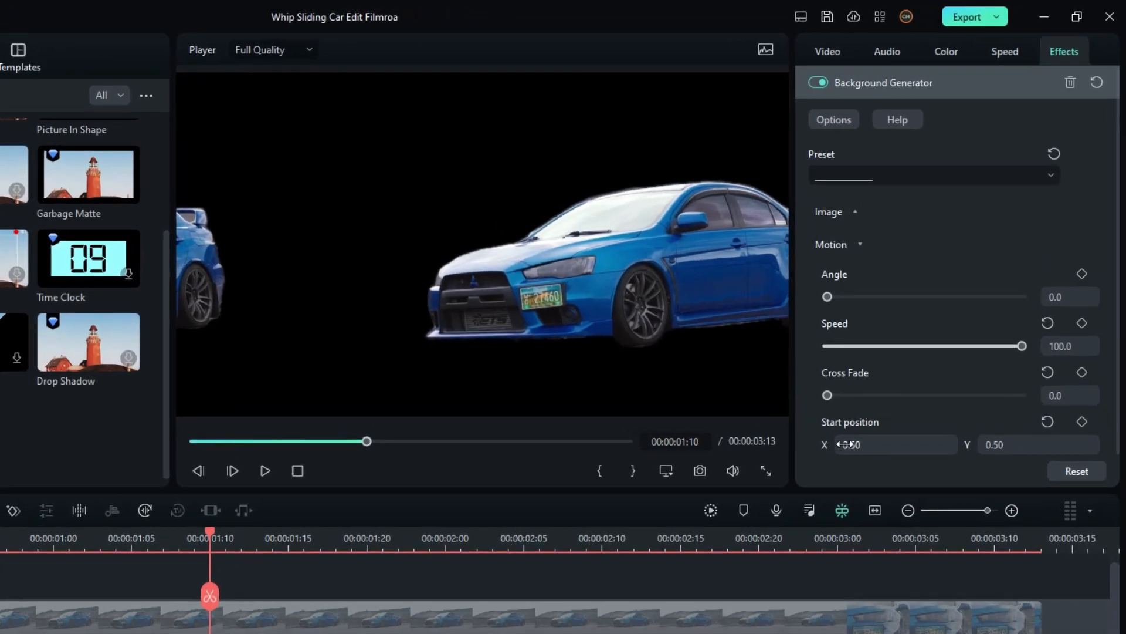
left_click(894, 444)
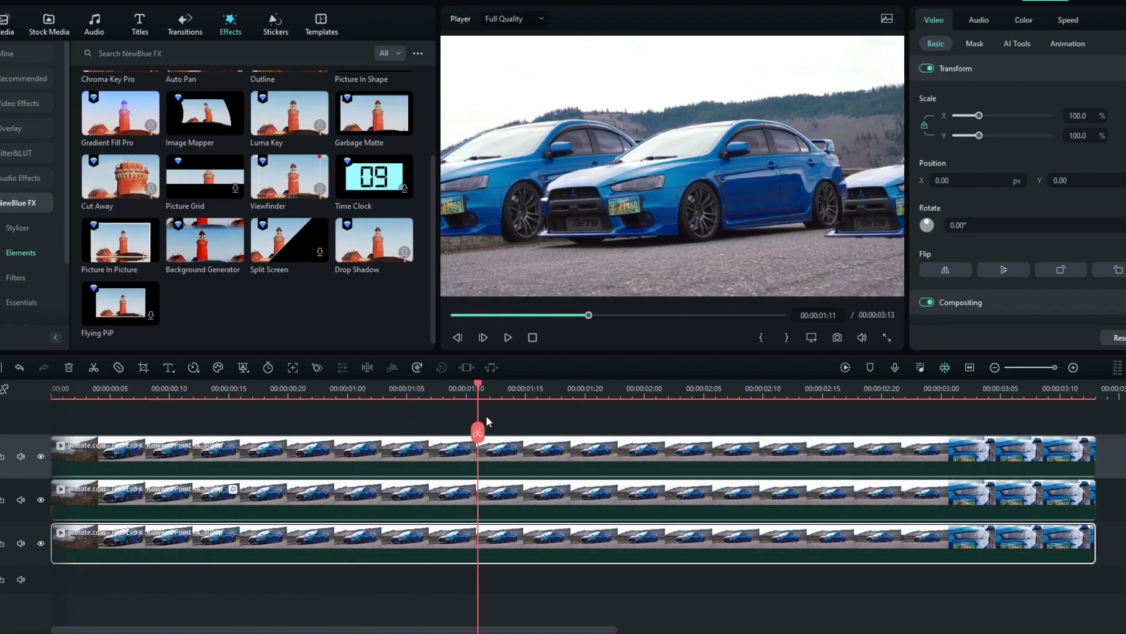
- Unhide the tracks and preview the repeated cars over the road scene
left_click_drag(477, 431, 620, 432)
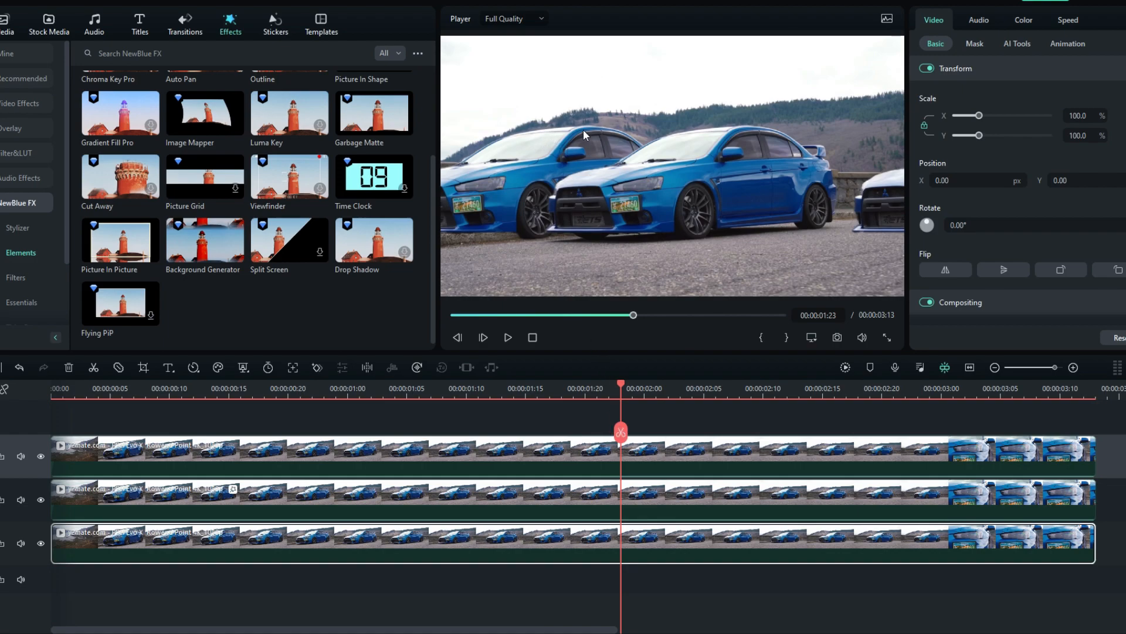
mouse_move(608, 131)
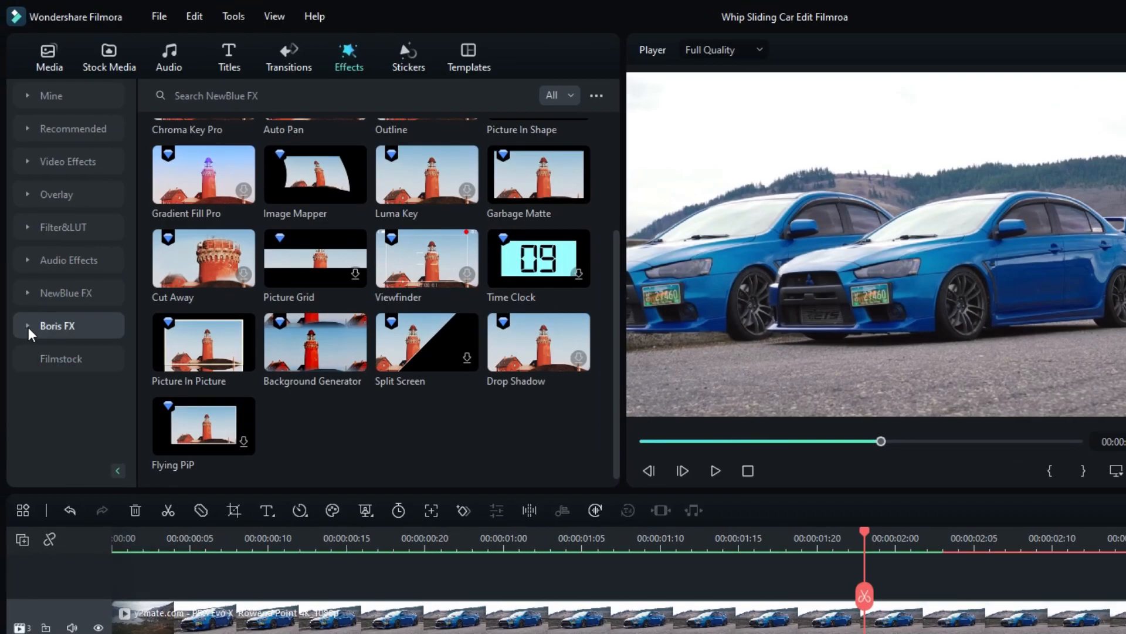
- Apply BCC Directional Blur from Boris FX Blur to a stacked car clip
left_click(57, 325)
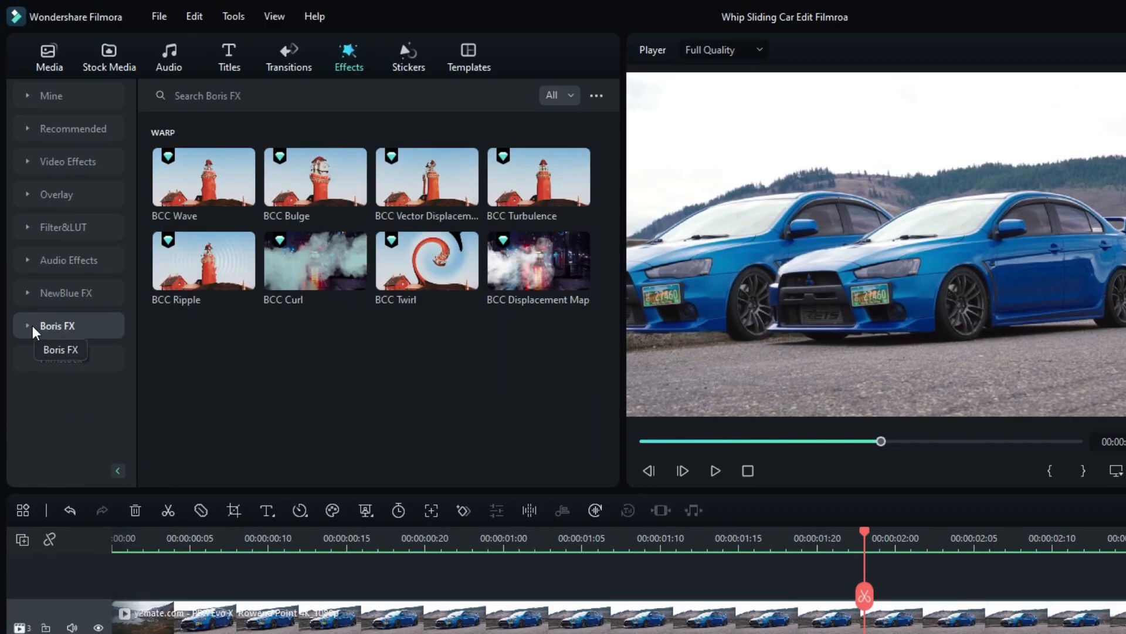
left_click(57, 325)
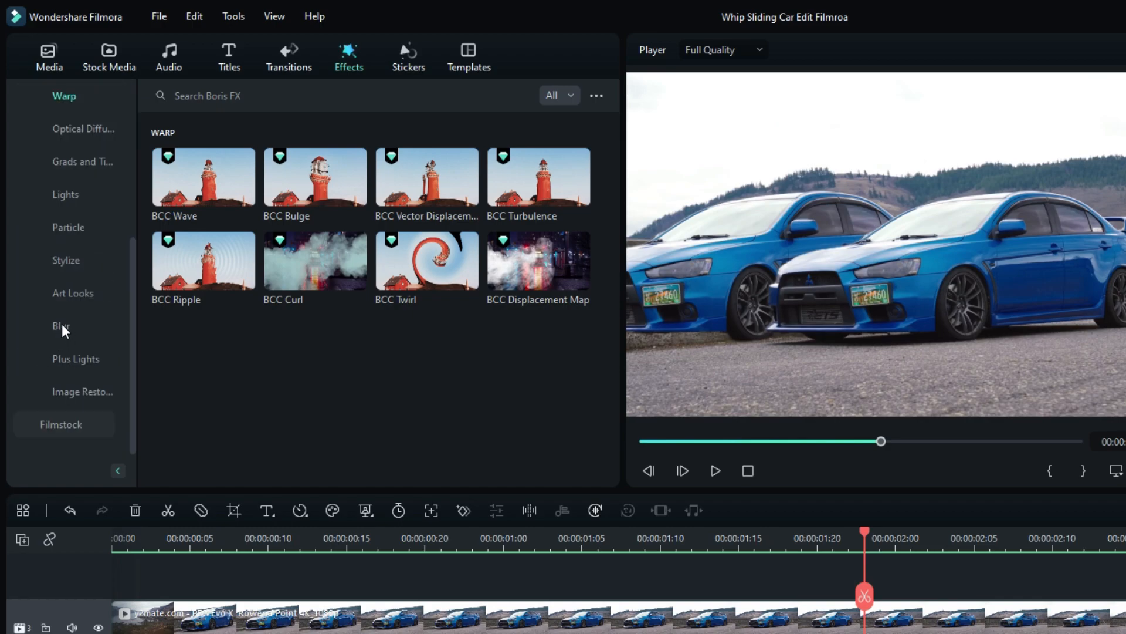
left_click(61, 326)
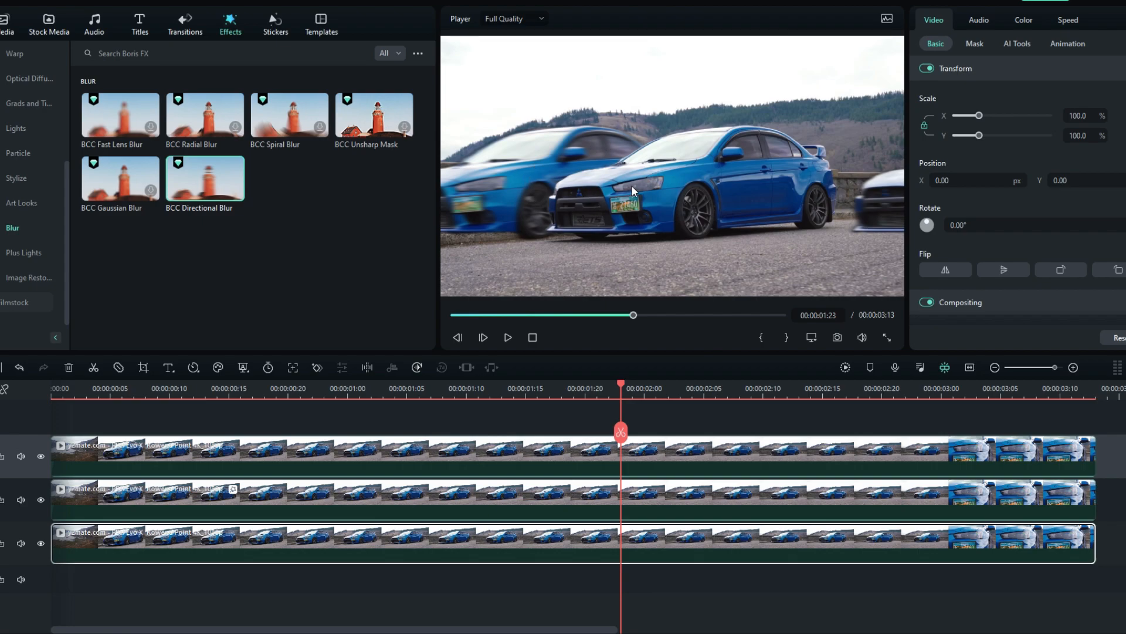
mouse_move(816, 377)
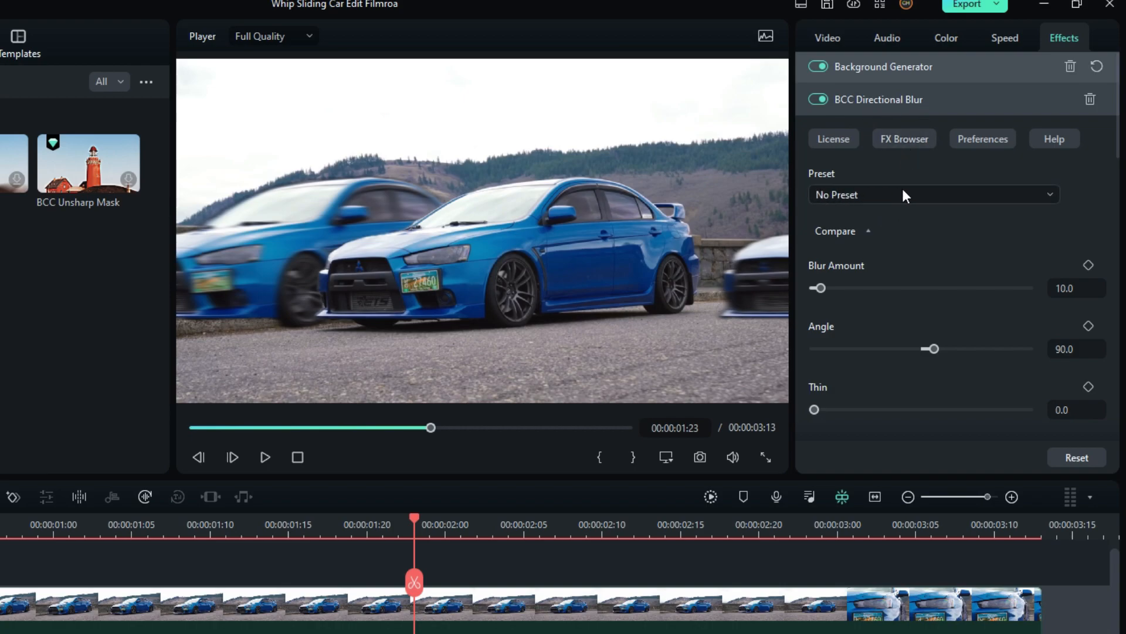
- Give the directional blur the Default.bsp preset with Blur Amount 60
left_click(933, 194)
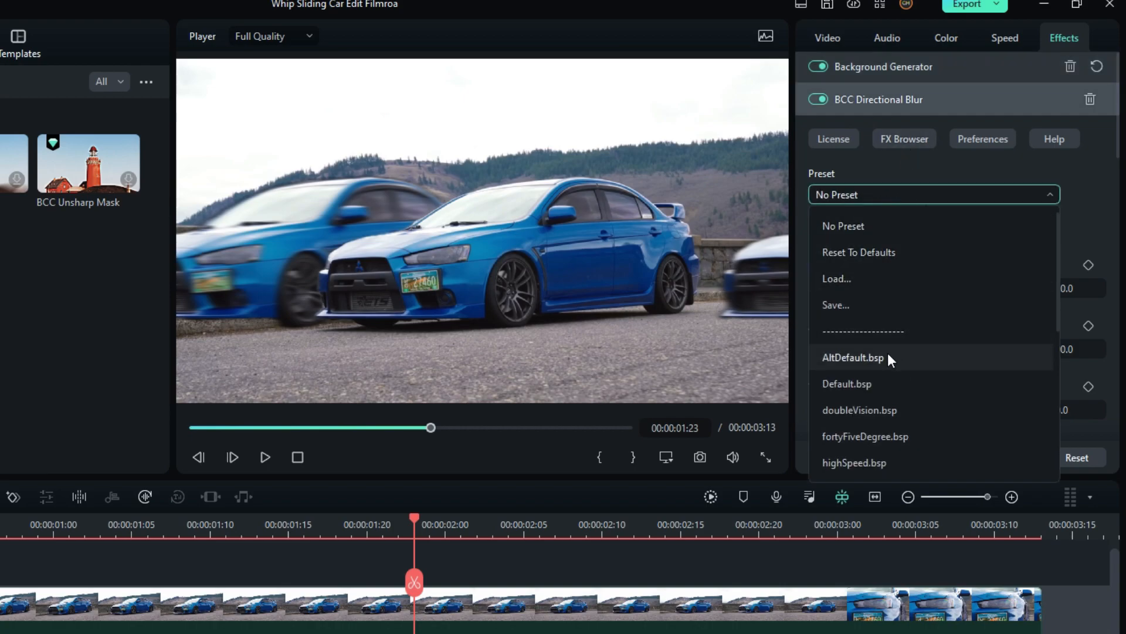
left_click(847, 384)
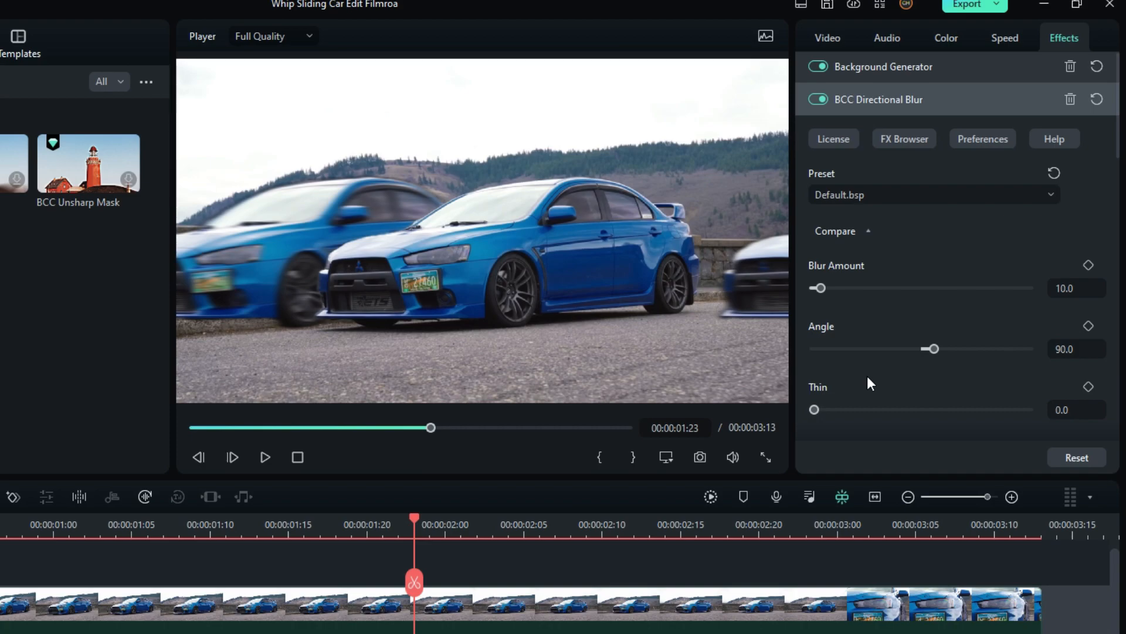
left_click(1076, 288)
type("60")
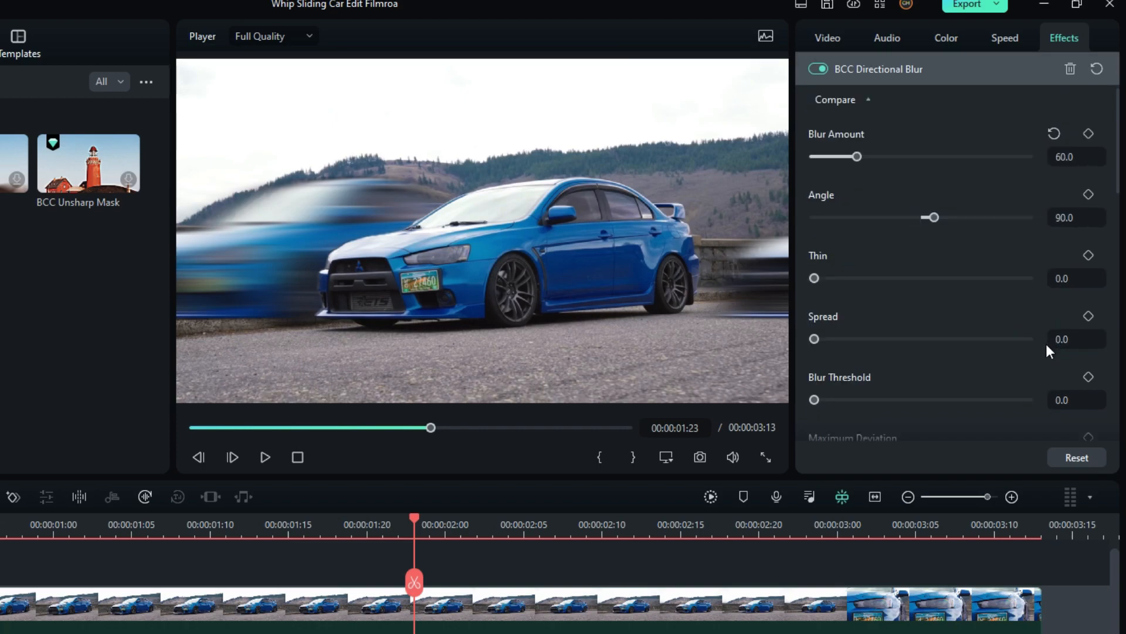
scroll("down", 3)
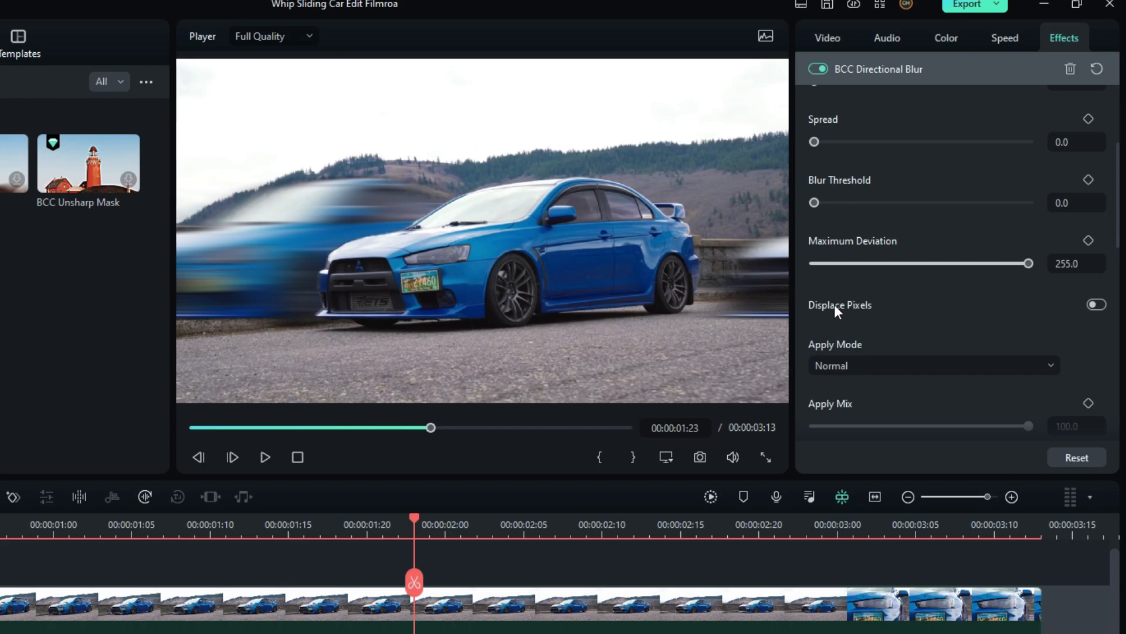
left_click(1096, 303)
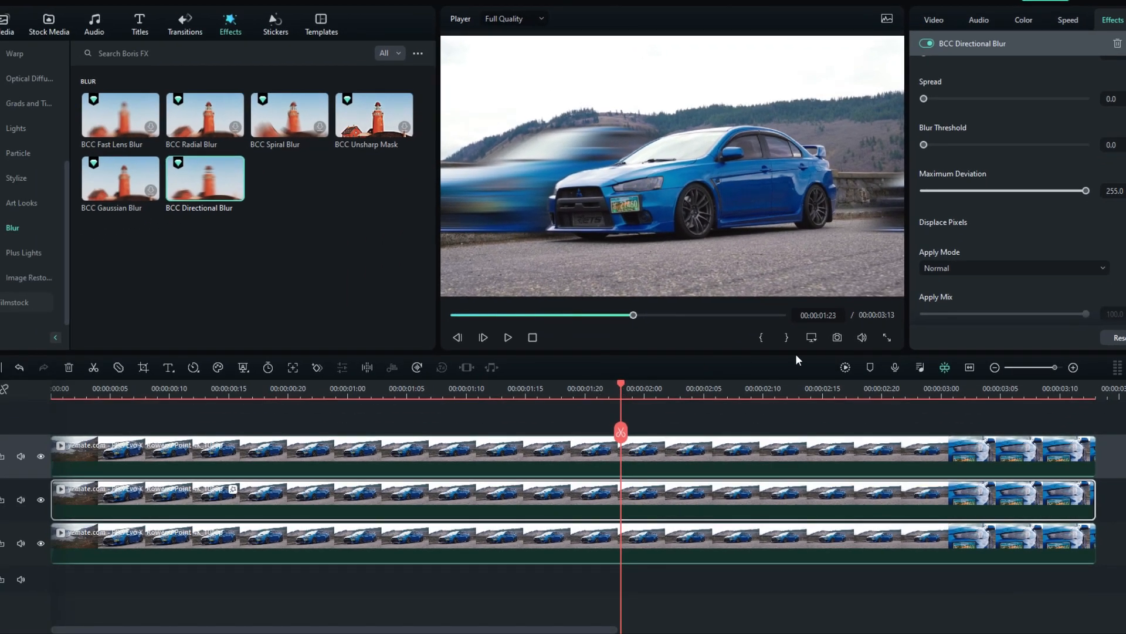
- Trim the middle track's car clip at both ends while scrubbing to check the blur
left_click(845, 368)
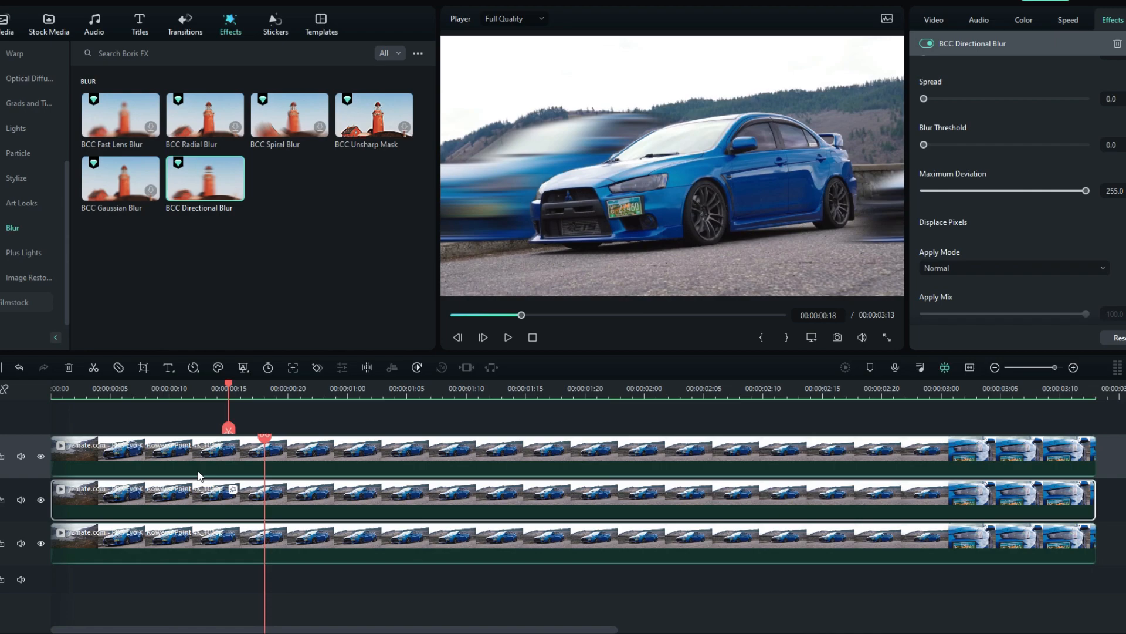
left_click(509, 338)
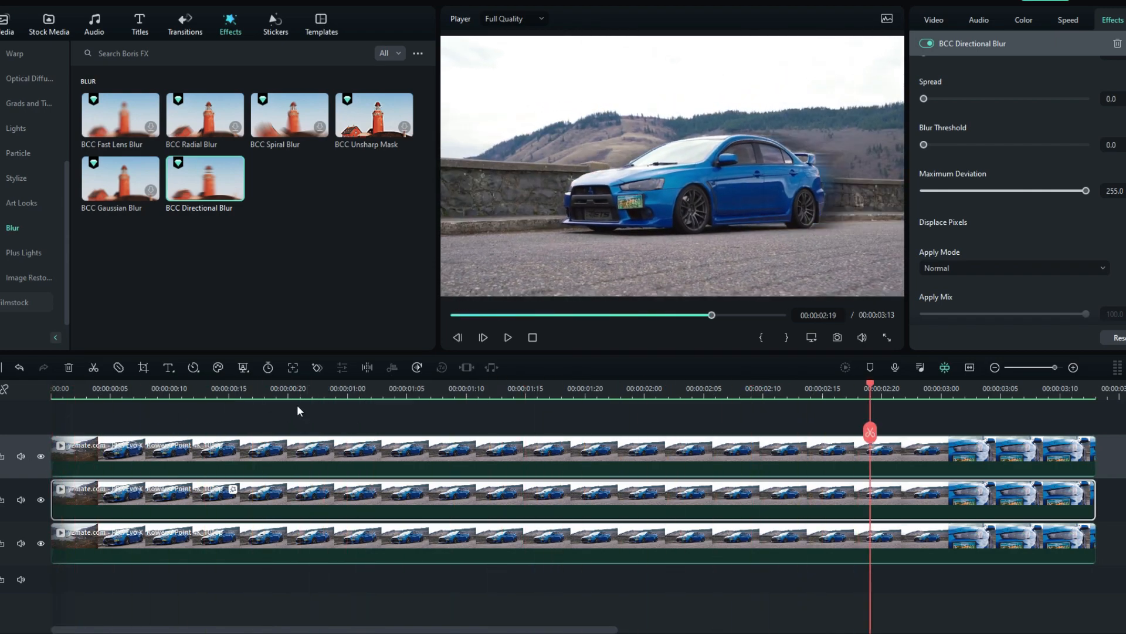
left_click_drag(870, 388, 690, 388)
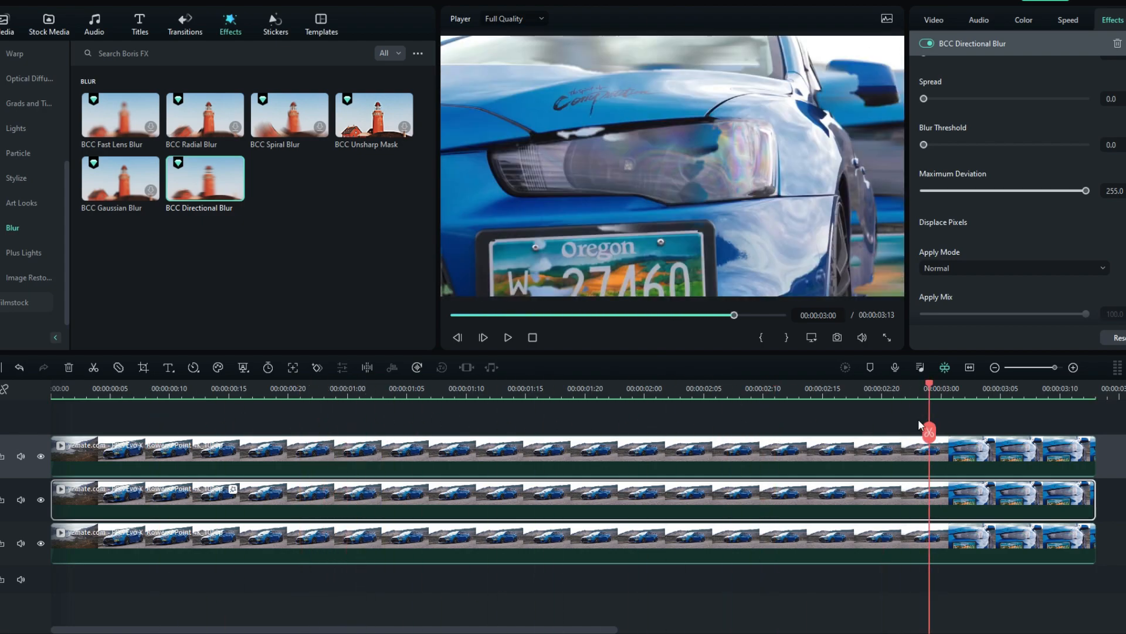
left_click_drag(929, 428, 764, 428)
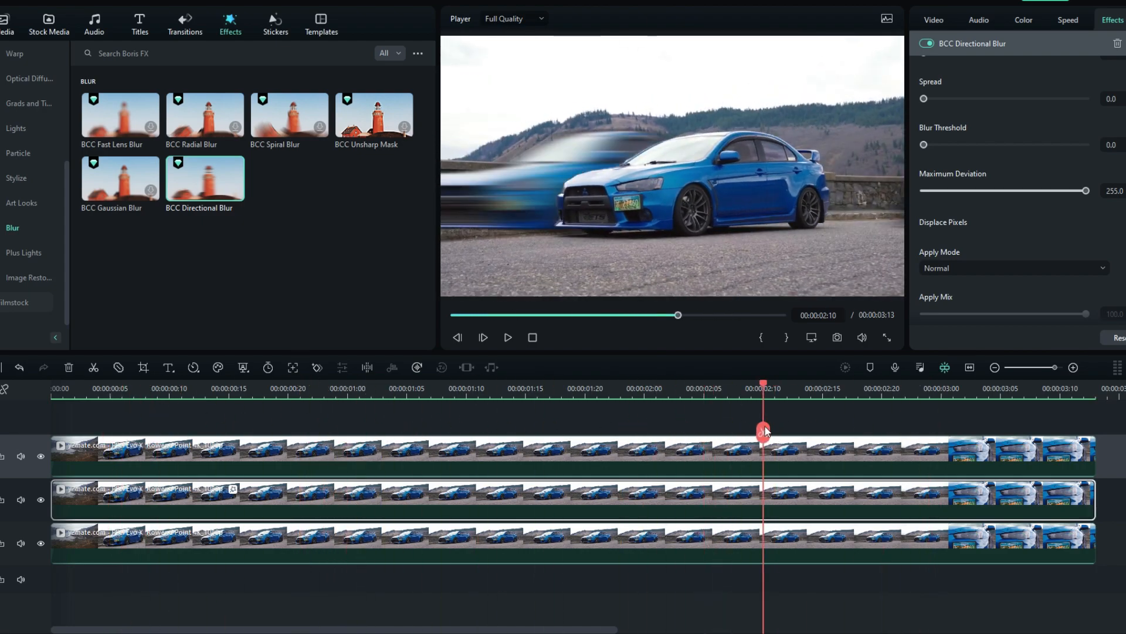
left_click_drag(762, 429, 147, 430)
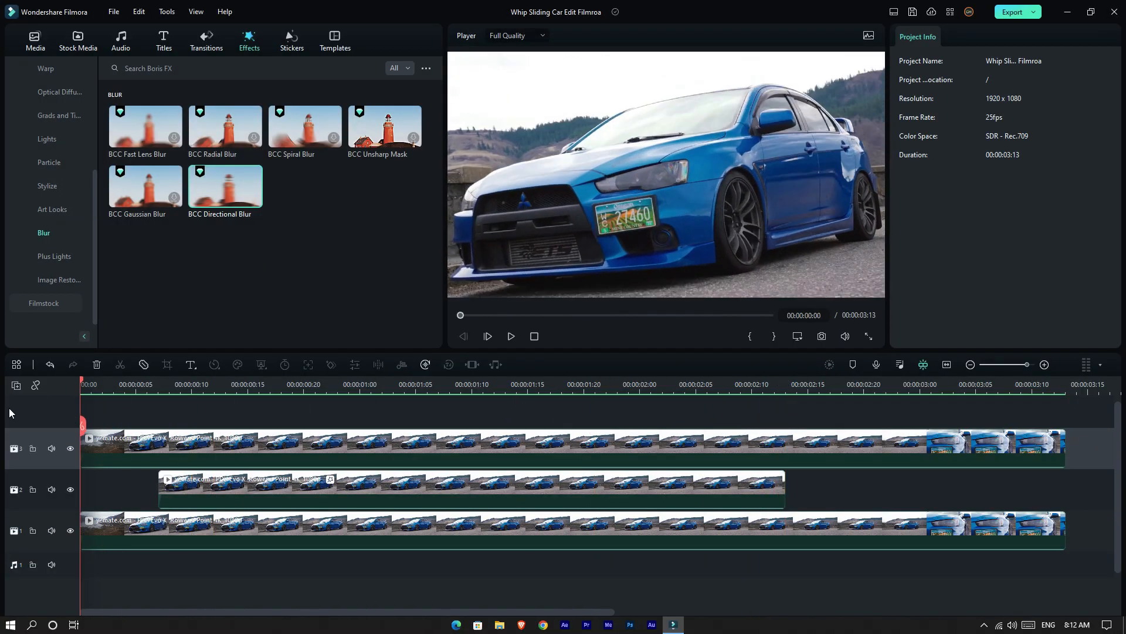
left_click(510, 336)
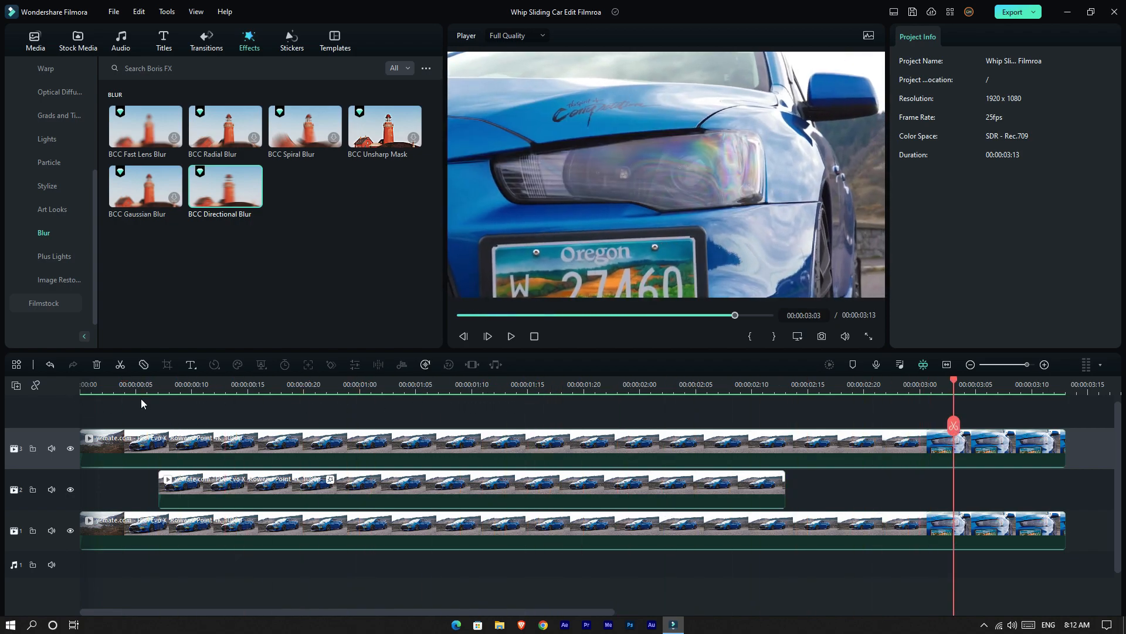
left_click(192, 385)
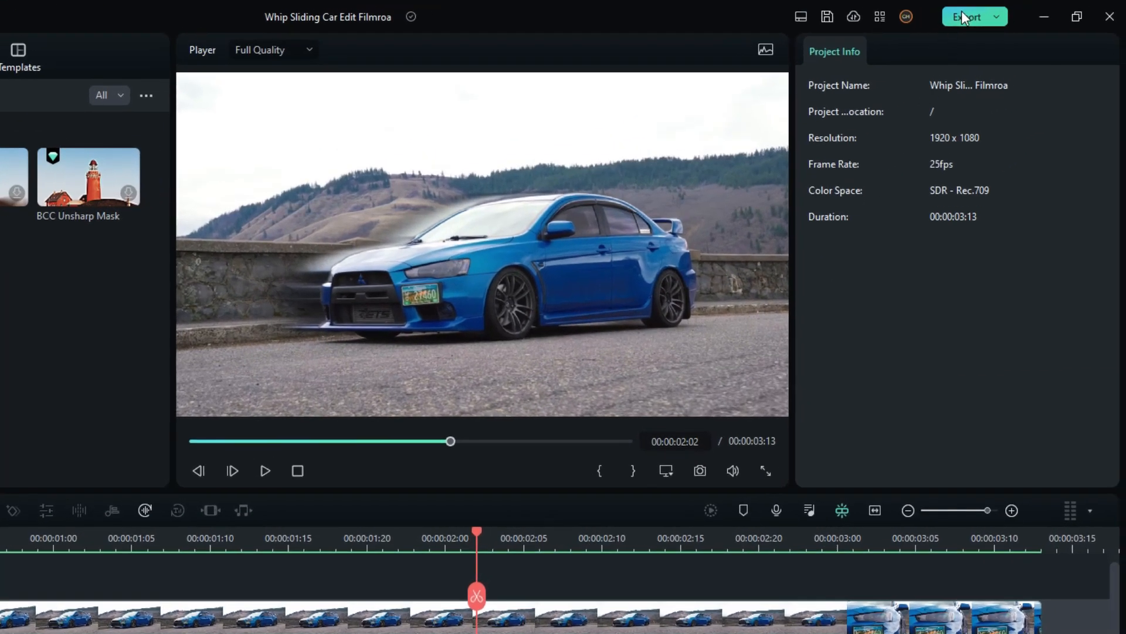
- Export the car edit as a 1920x1080, 60 fps MP4 at Higher quality
left_click(968, 16)
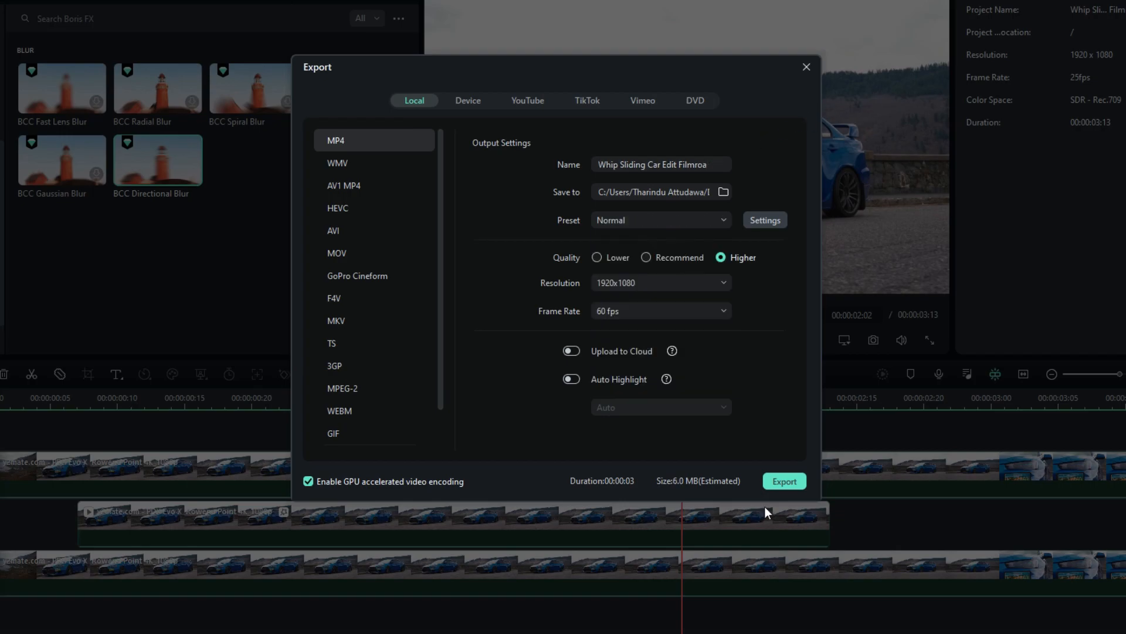
left_click(784, 481)
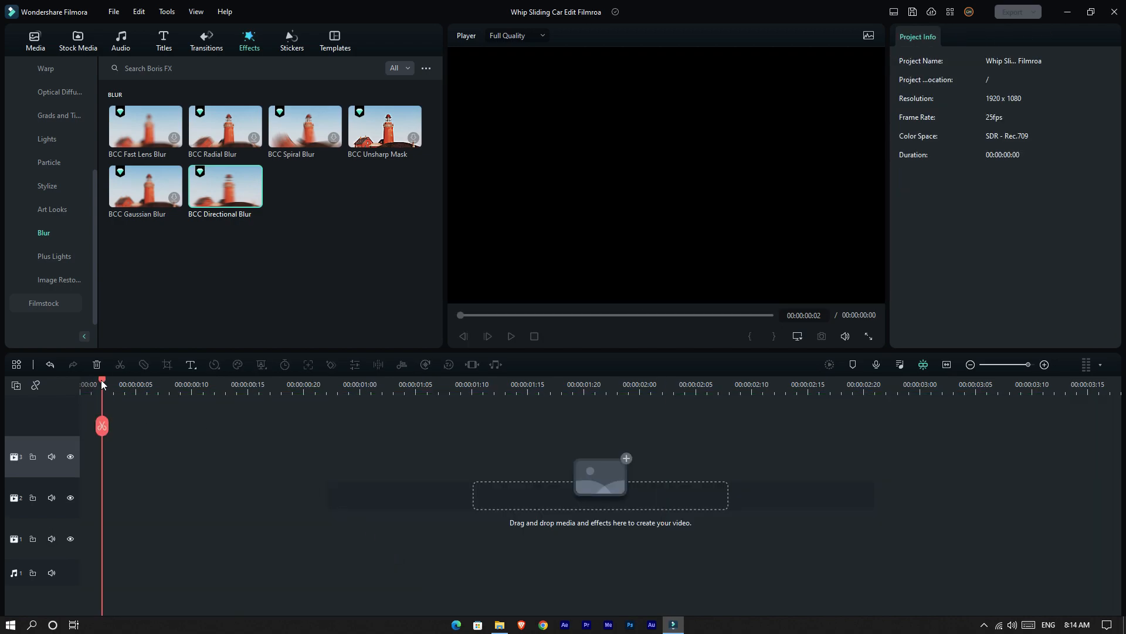
- Import the exported Whip Sliding Car Edit MP4 onto track 1 and preview its playback
left_click(35, 41)
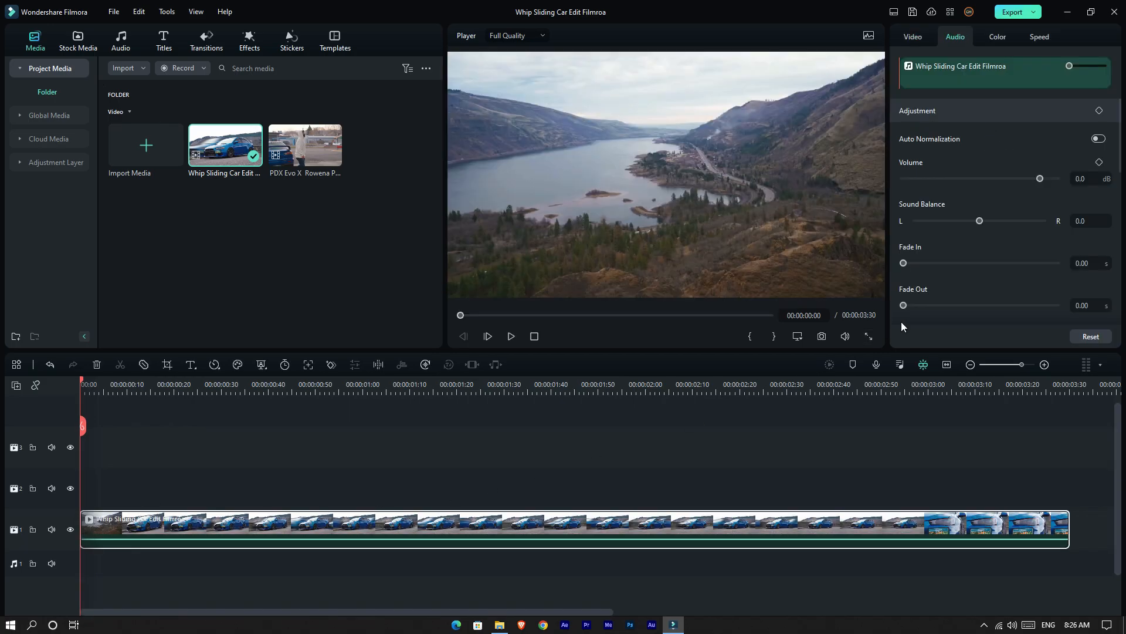
left_click(511, 336)
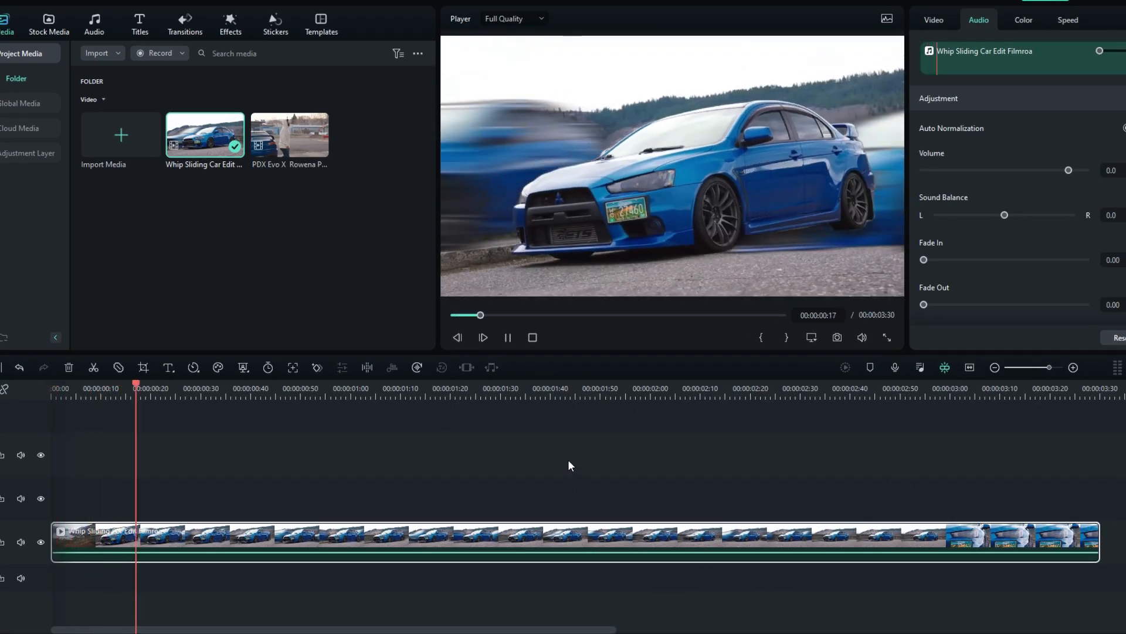
left_click(749, 387)
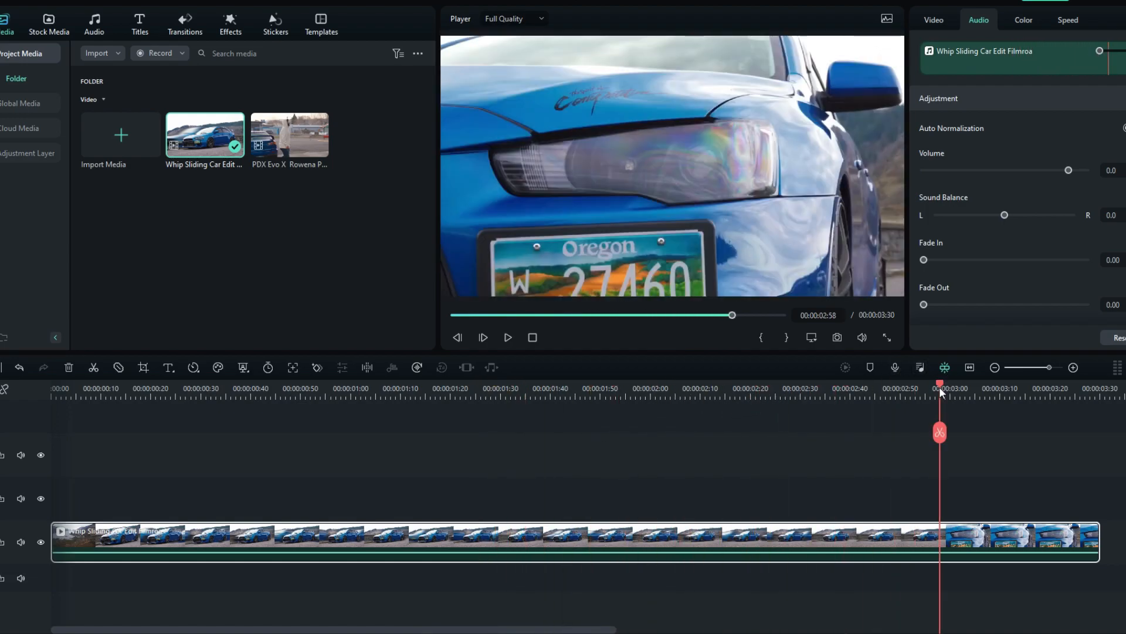
left_click(244, 388)
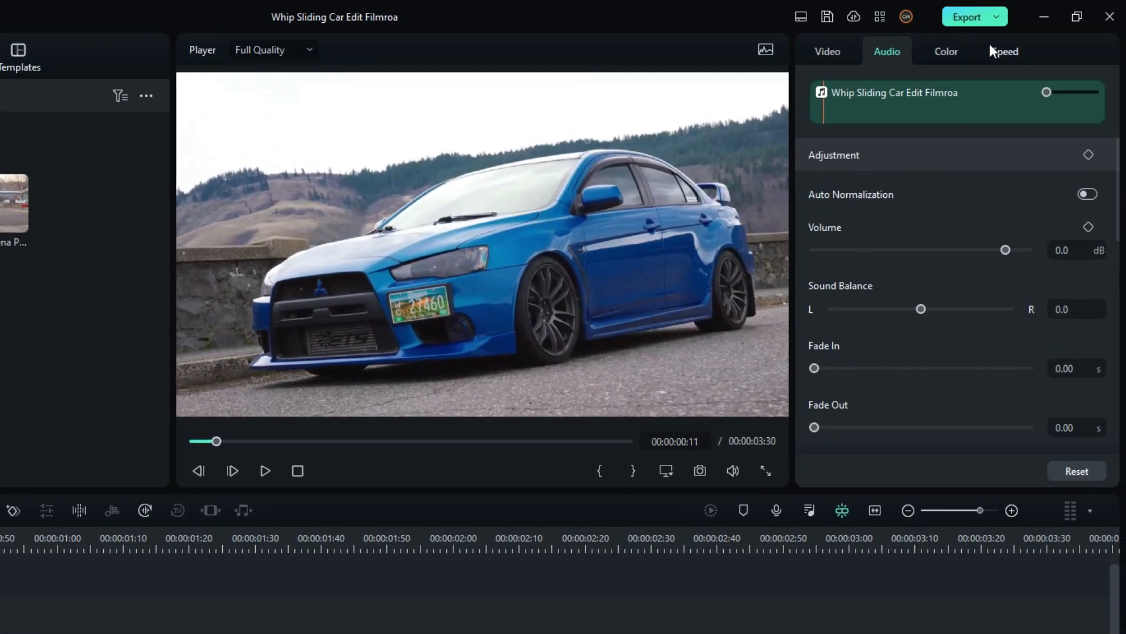
- Apply a customized speed ramp raising the clip's middle section to about 2.9x
left_click(1004, 51)
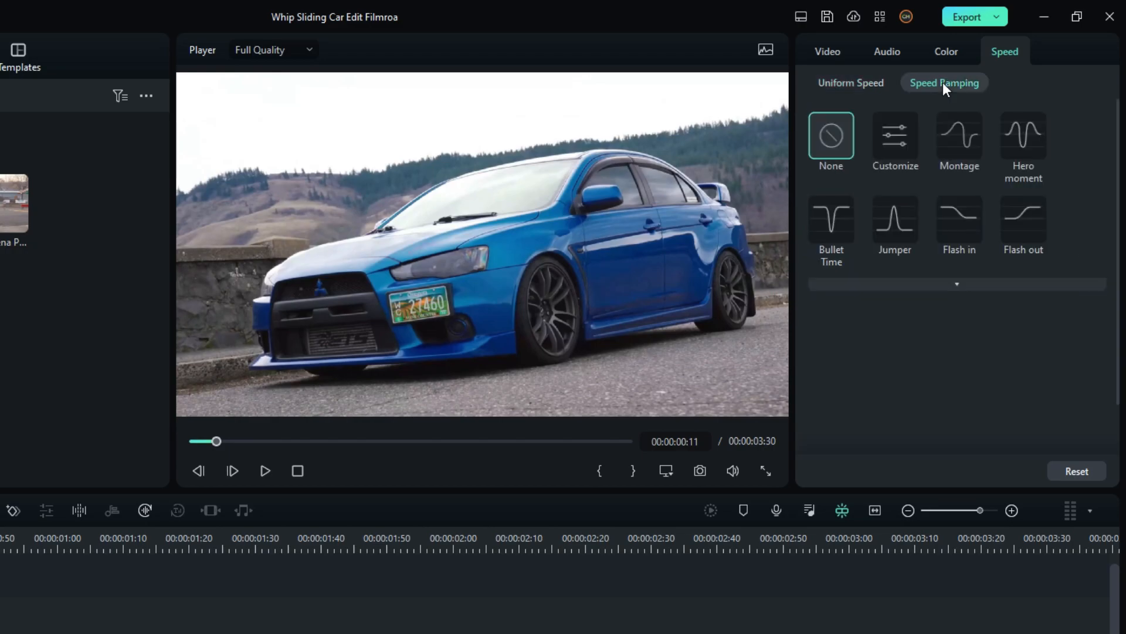
left_click(895, 137)
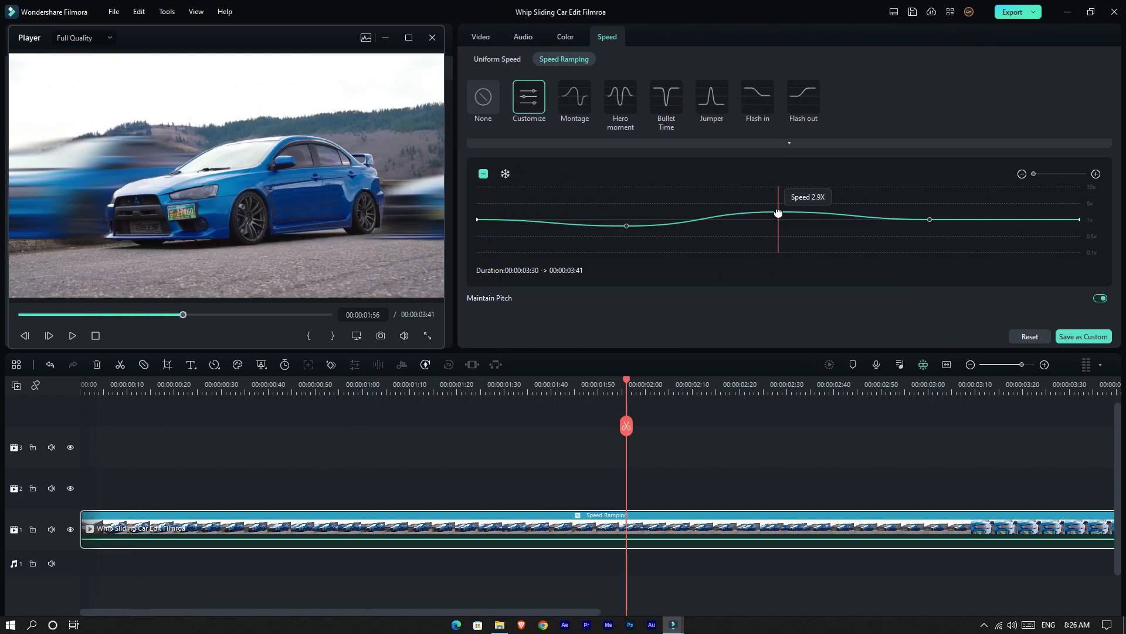
left_click_drag(776, 212, 928, 214)
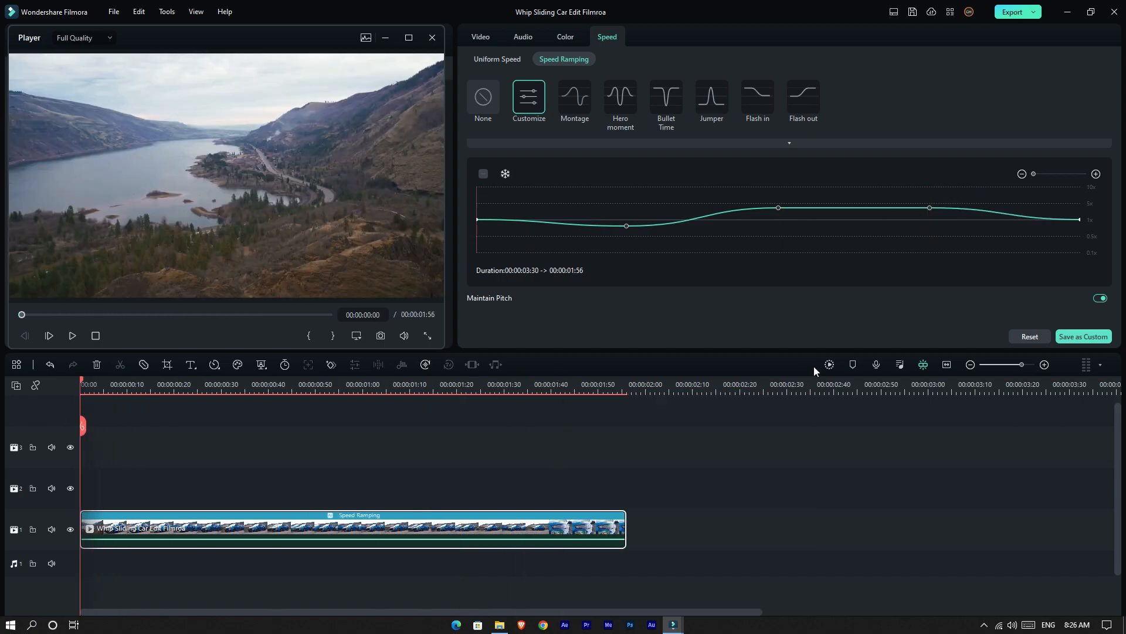
- Preview the speed-ramped clip, now shortened to about 00:01:53
left_click(71, 335)
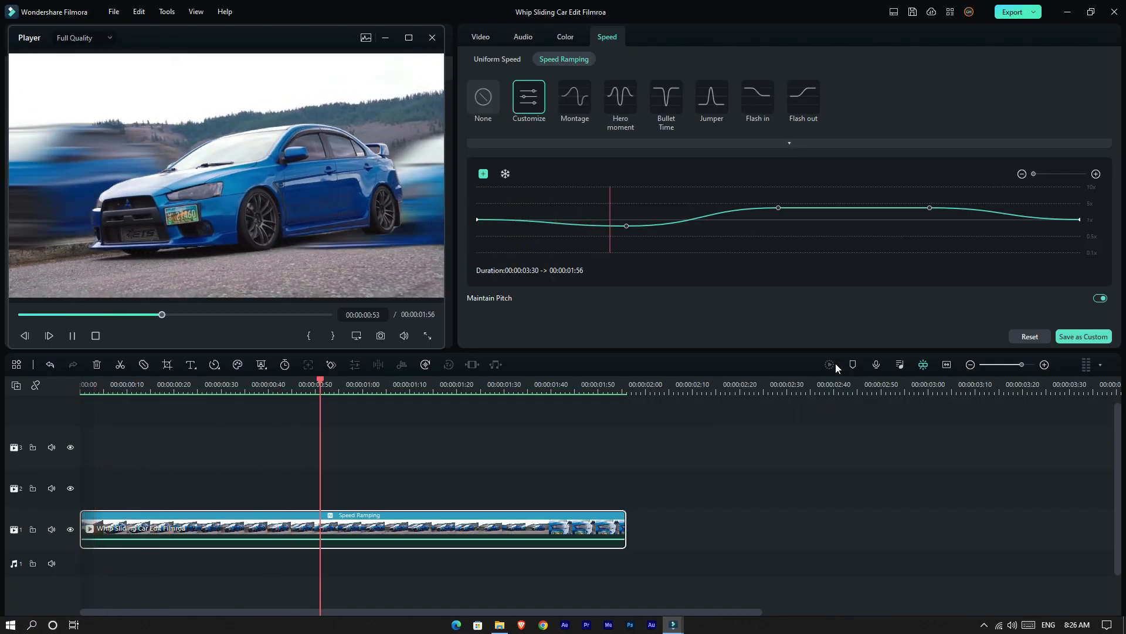
left_click(599, 384)
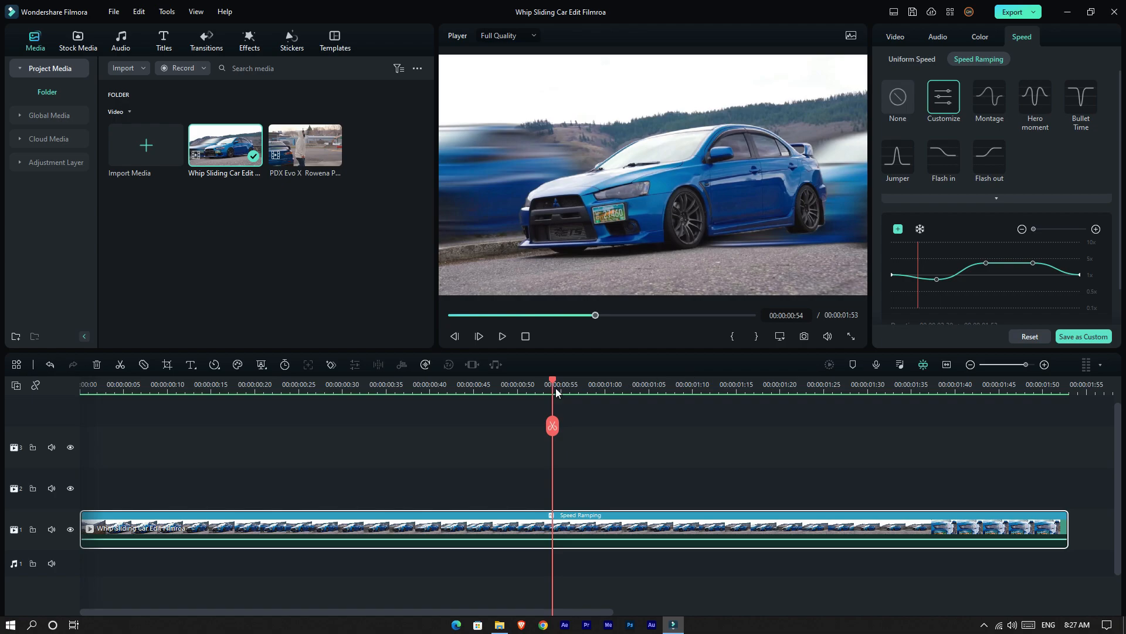
left_click(479, 337)
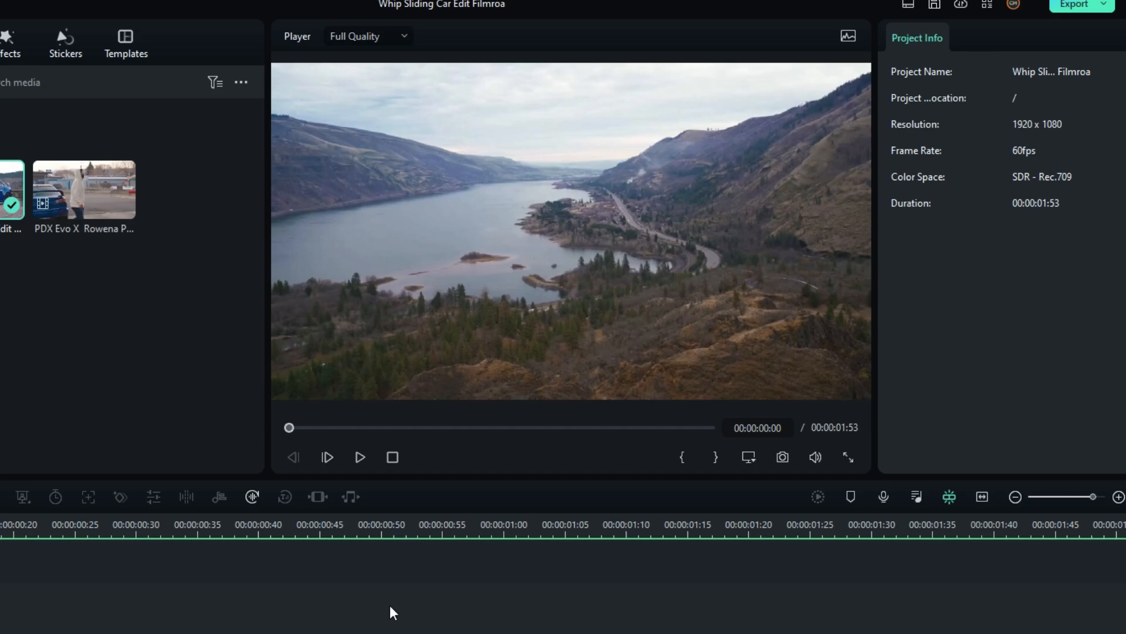
left_click(359, 457)
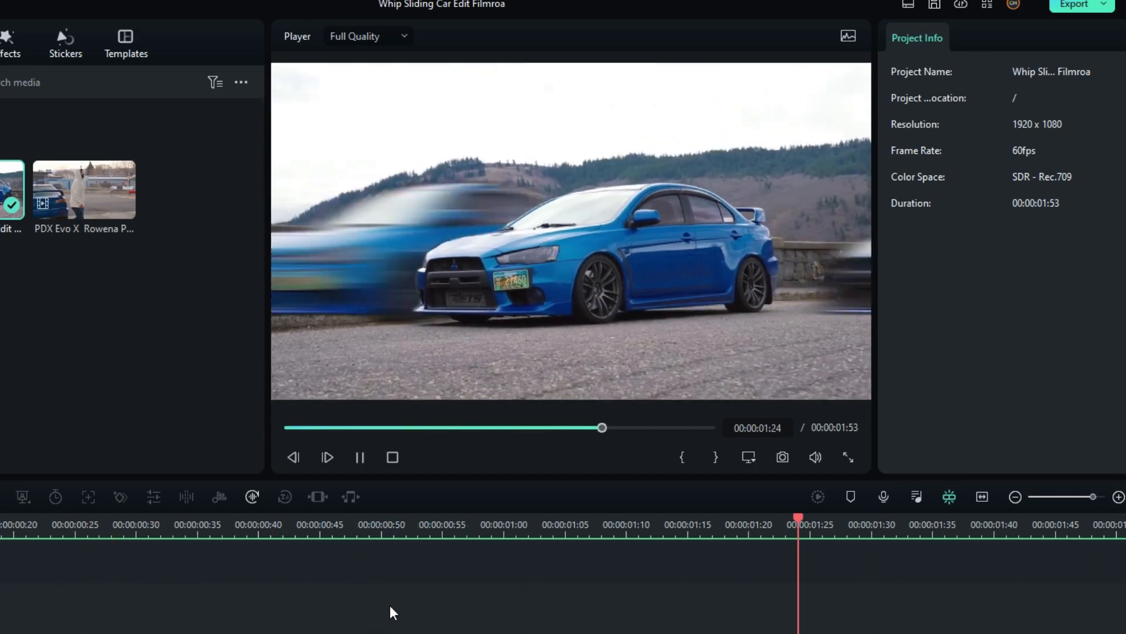
left_click(247, 518)
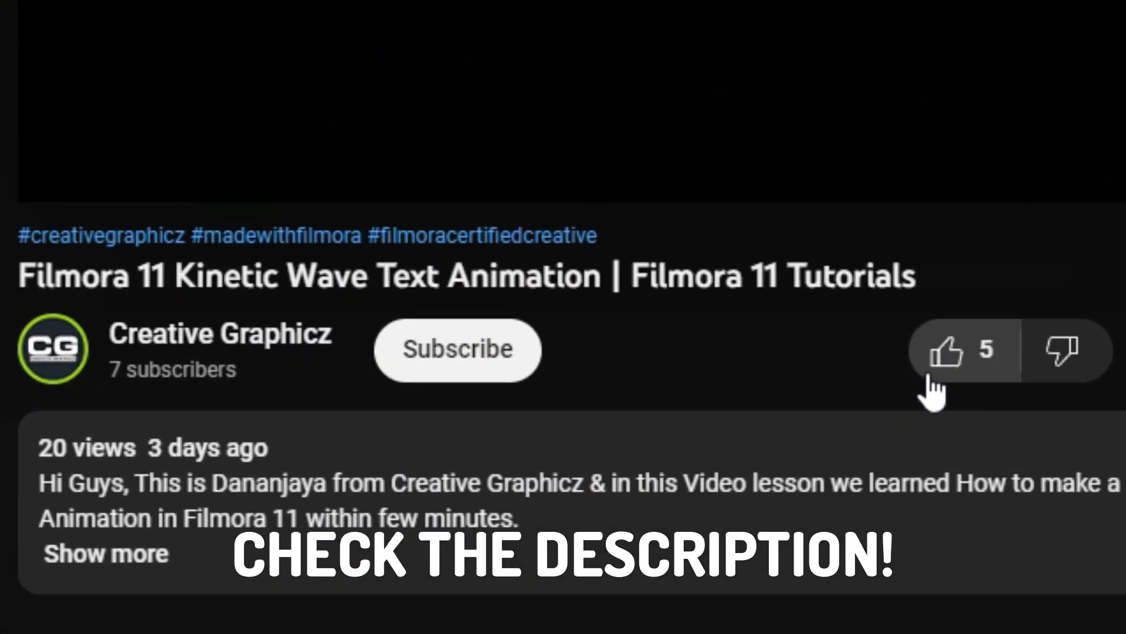
- Like the tutorial, subscribe to the channel, and post the comment 'Cool Tutorials Bro'
left_click(947, 350)
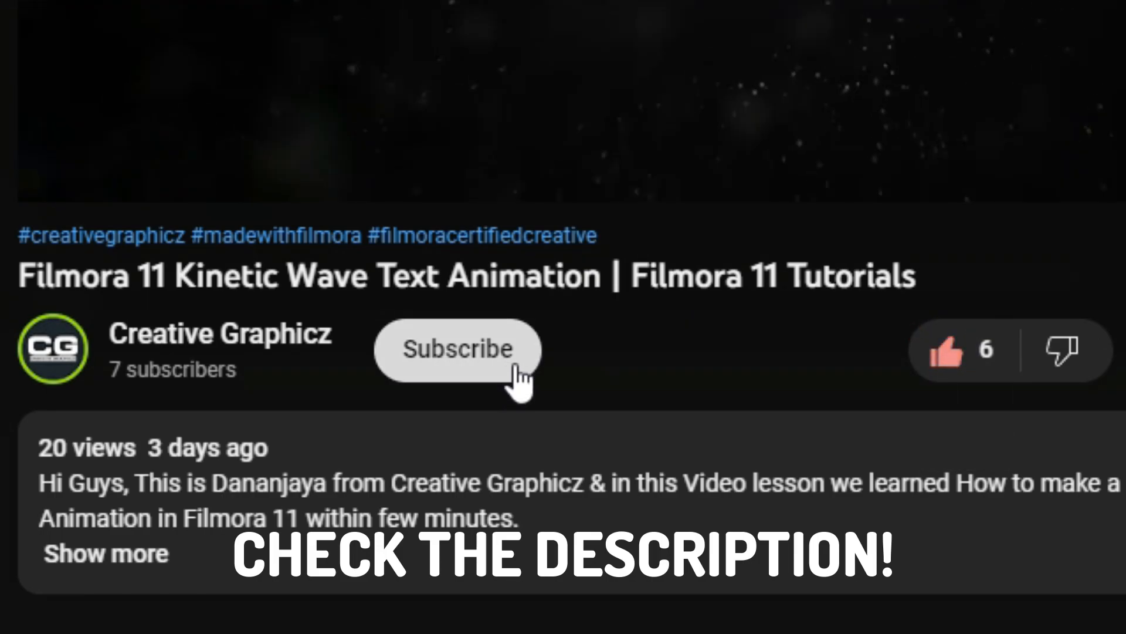
left_click(457, 350)
type("Cool Tutorials Bro...")
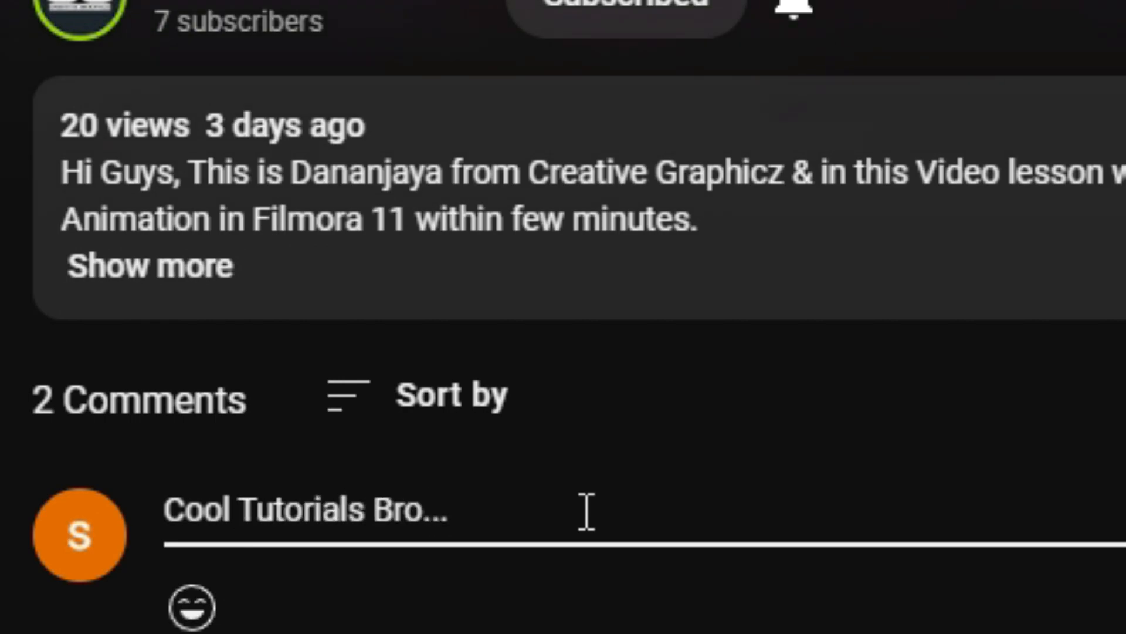
left_click(671, 624)
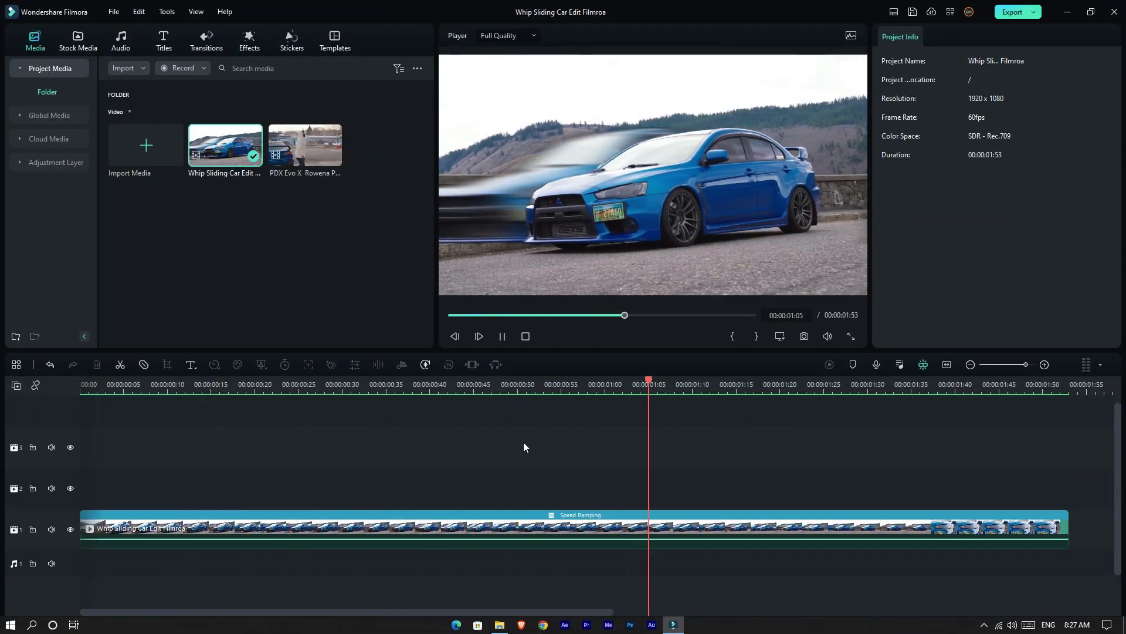